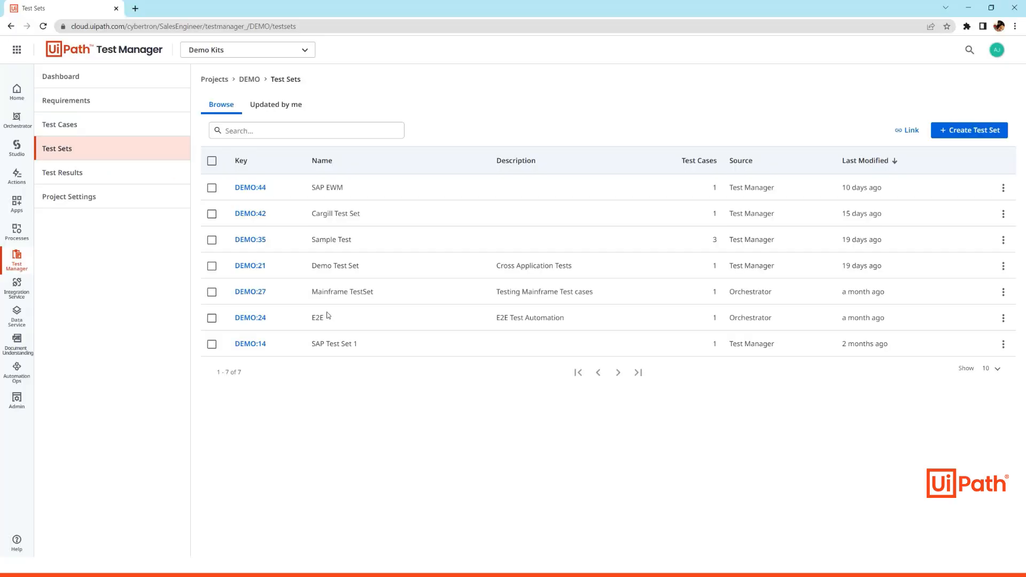
{"action": "mouse_move", "coordinate": [789, 322]}
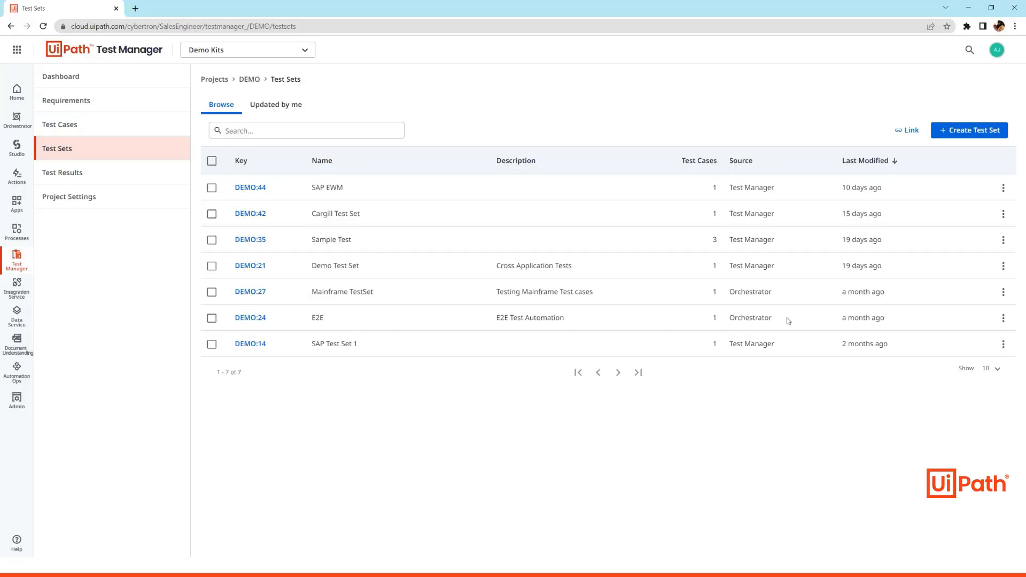
Launch an automated execution of the E2E test set from its row options.
{"action": "left_click", "coordinate": [1003, 342]}
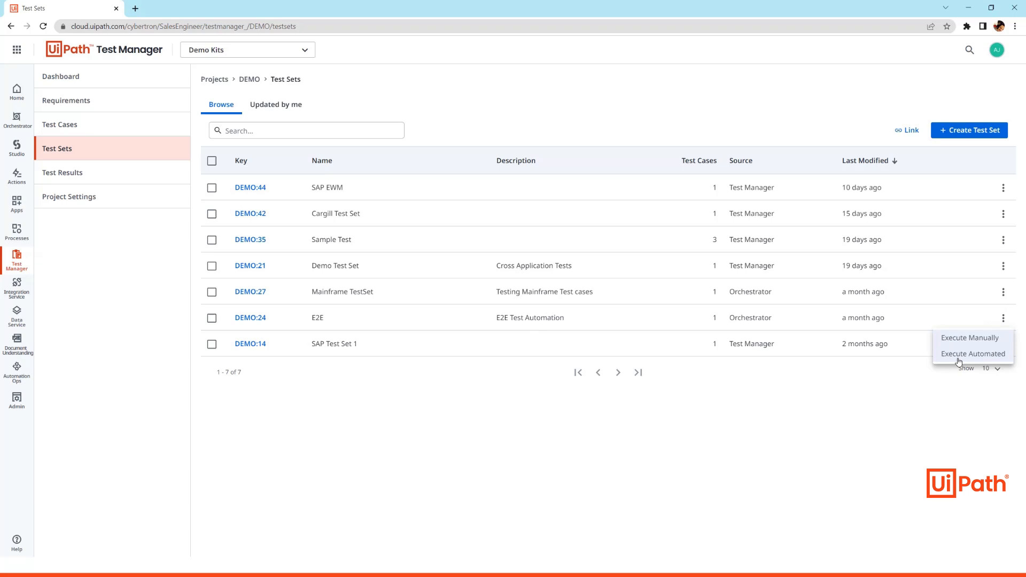
{"action": "left_click", "coordinate": [972, 353]}
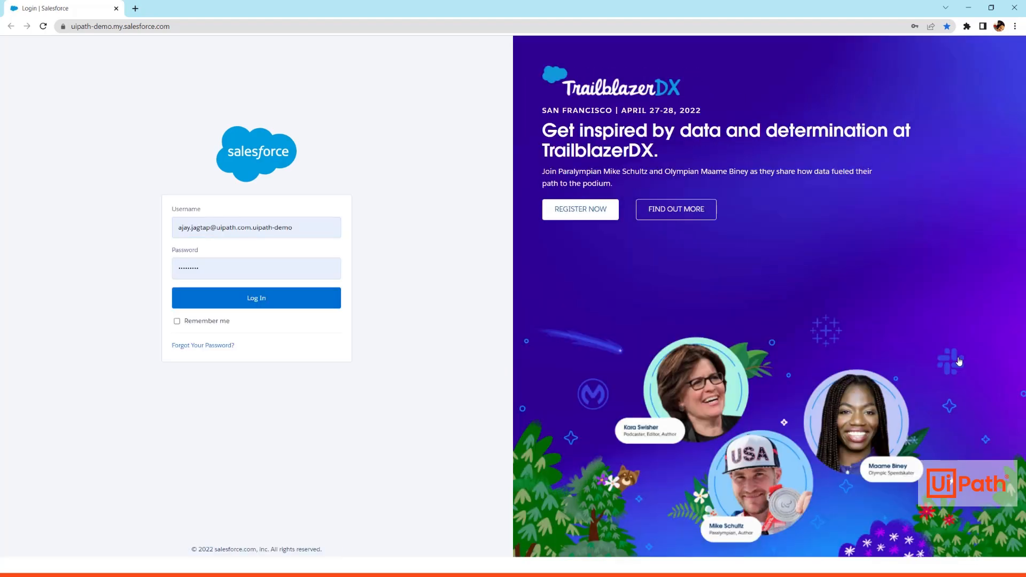
Log in to Salesforce and open the TESTDEMOACCOUNT record from the Accounts list.
{"action": "left_click", "coordinate": [256, 298]}
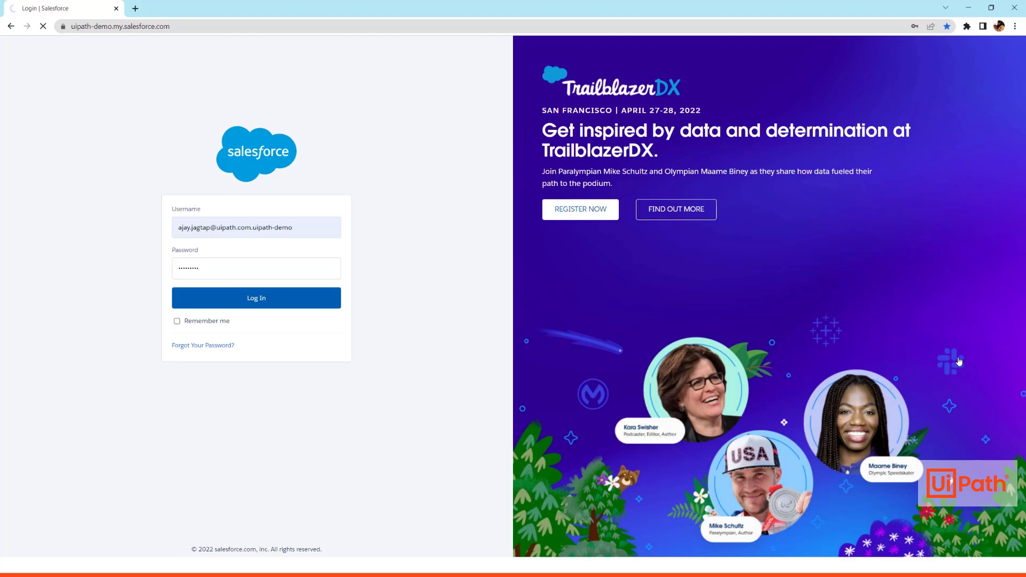
{"action": "left_click", "coordinate": [255, 298]}
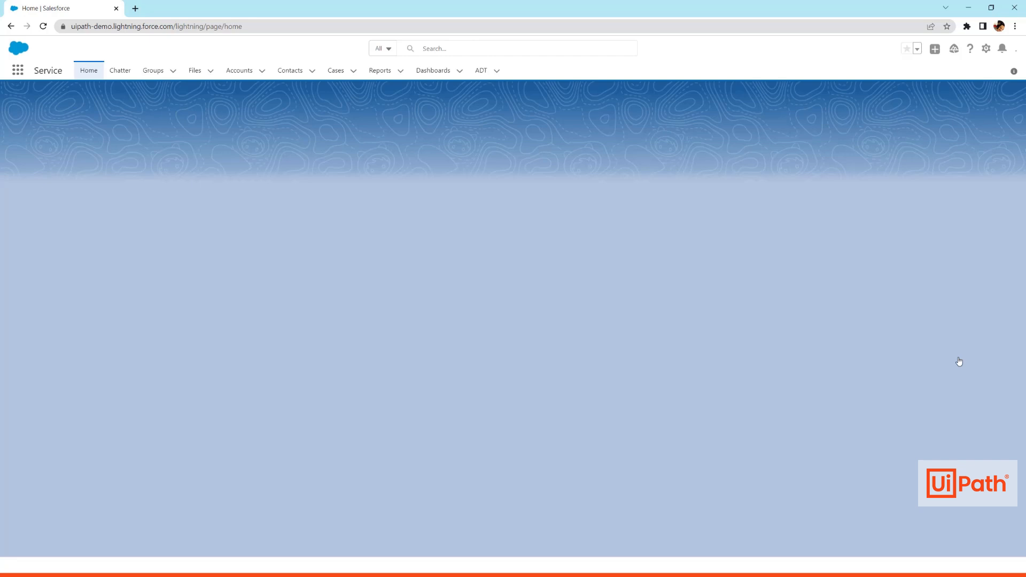
{"action": "left_click", "coordinate": [239, 71]}
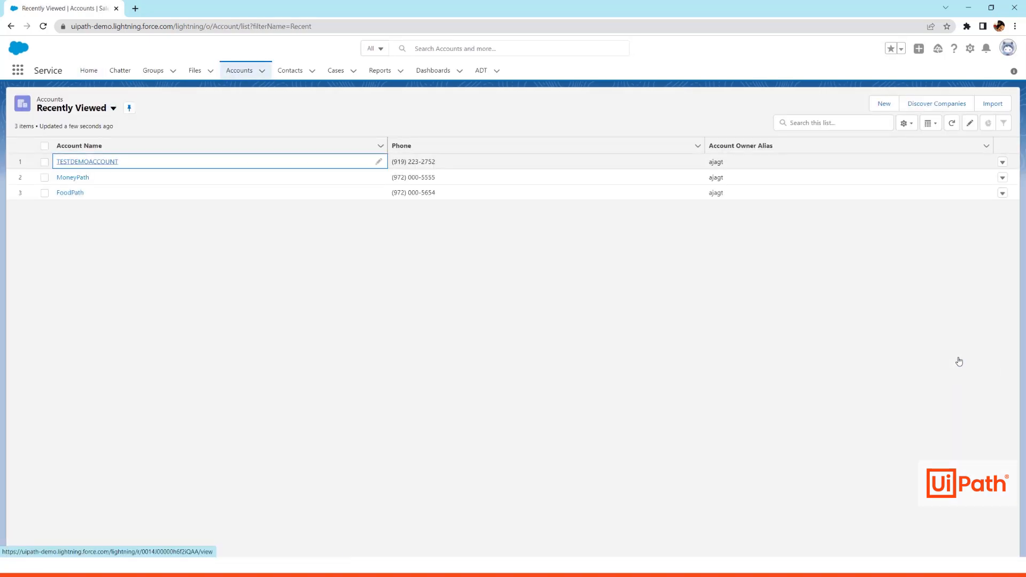
{"action": "left_click", "coordinate": [87, 161]}
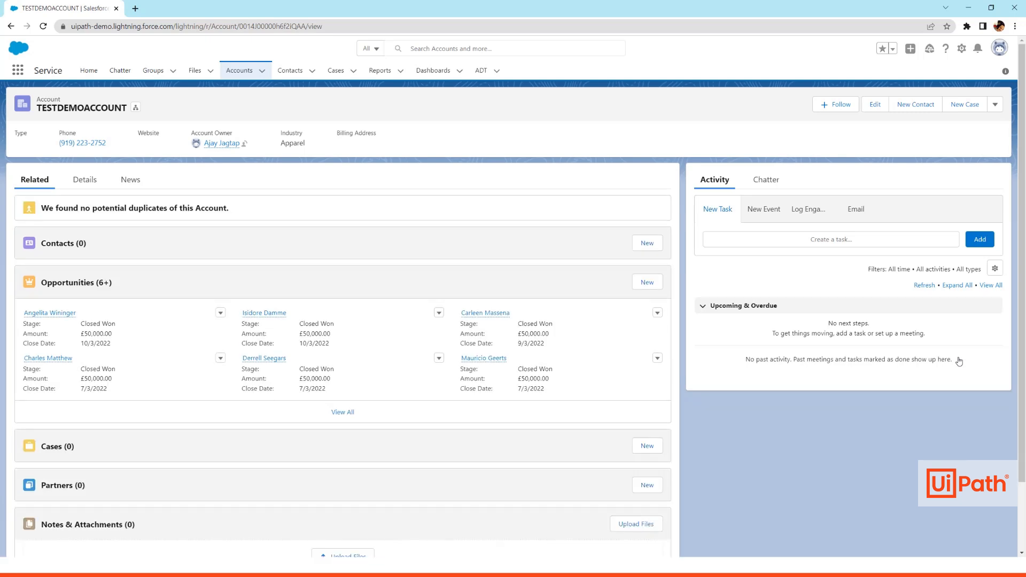
{"action": "left_click", "coordinate": [645, 282]}
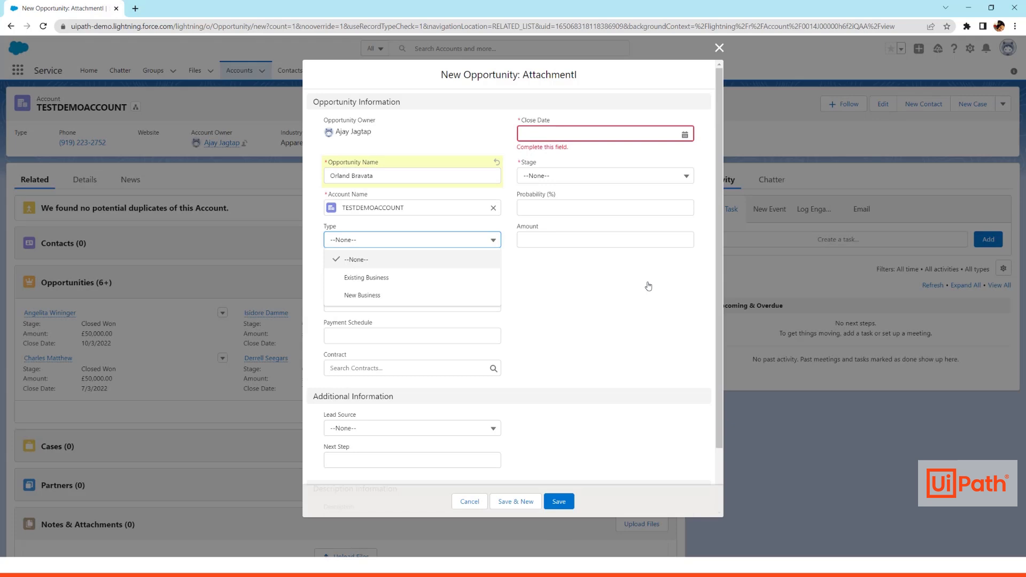
{"action": "left_click", "coordinate": [362, 294]}
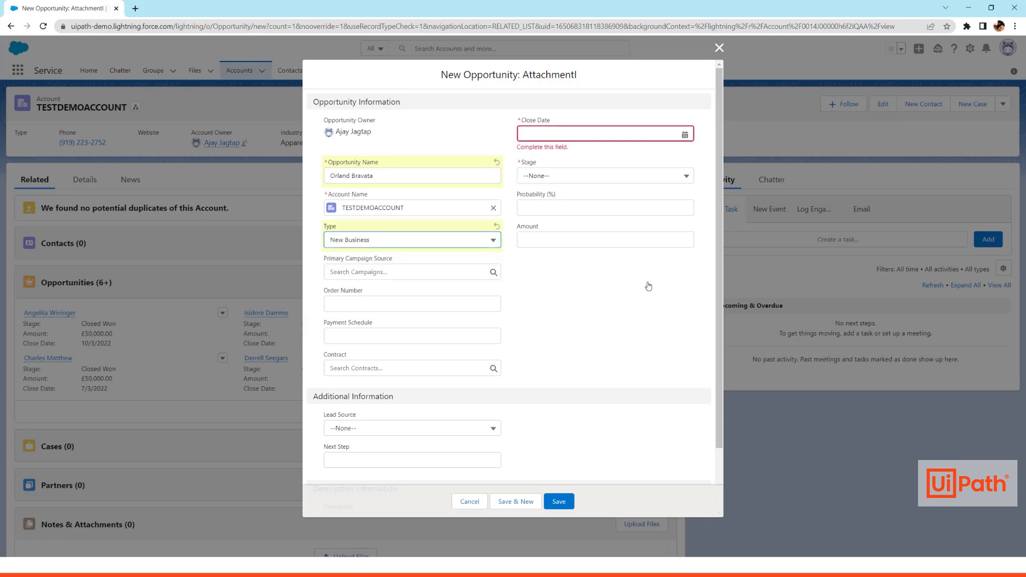
{"action": "left_click", "coordinate": [603, 175]}
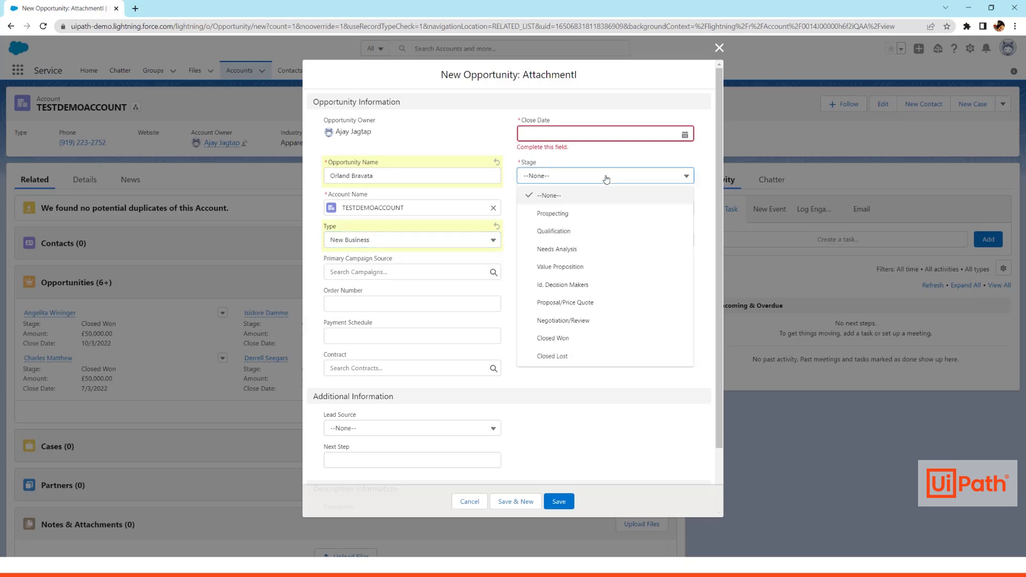
{"action": "left_click", "coordinate": [551, 338]}
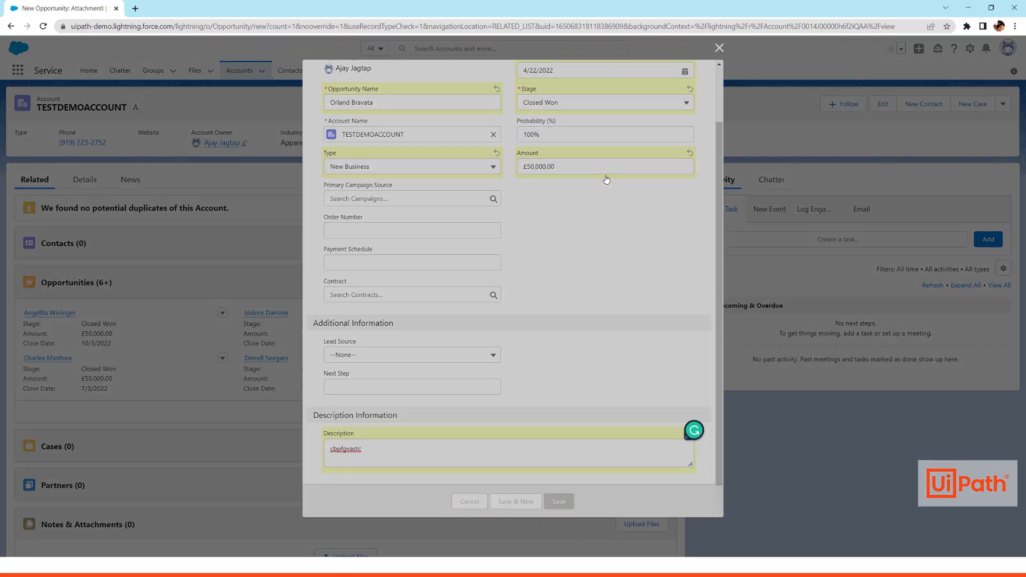
{"action": "left_click", "coordinate": [558, 501]}
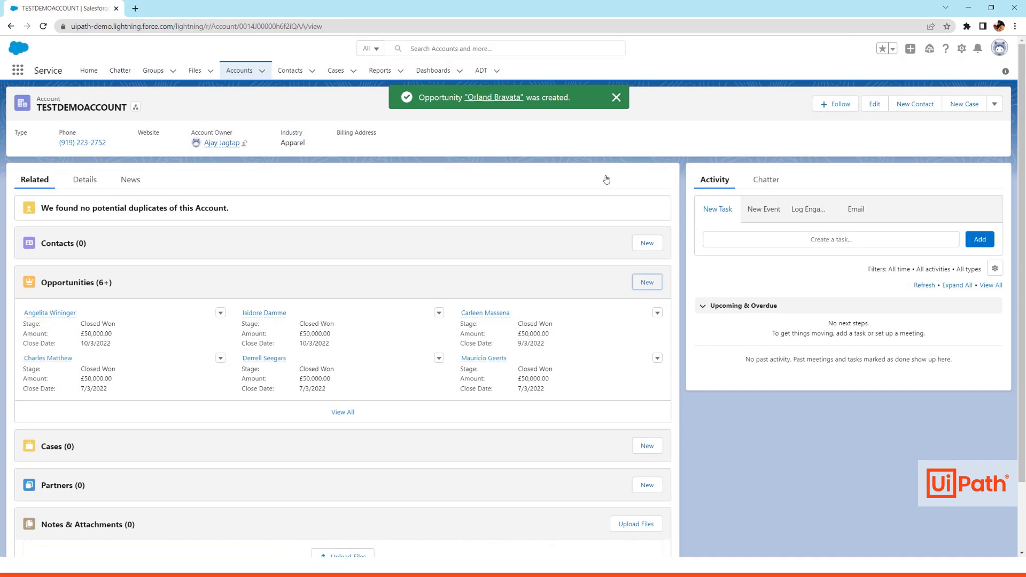
{"action": "left_click", "coordinate": [342, 411]}
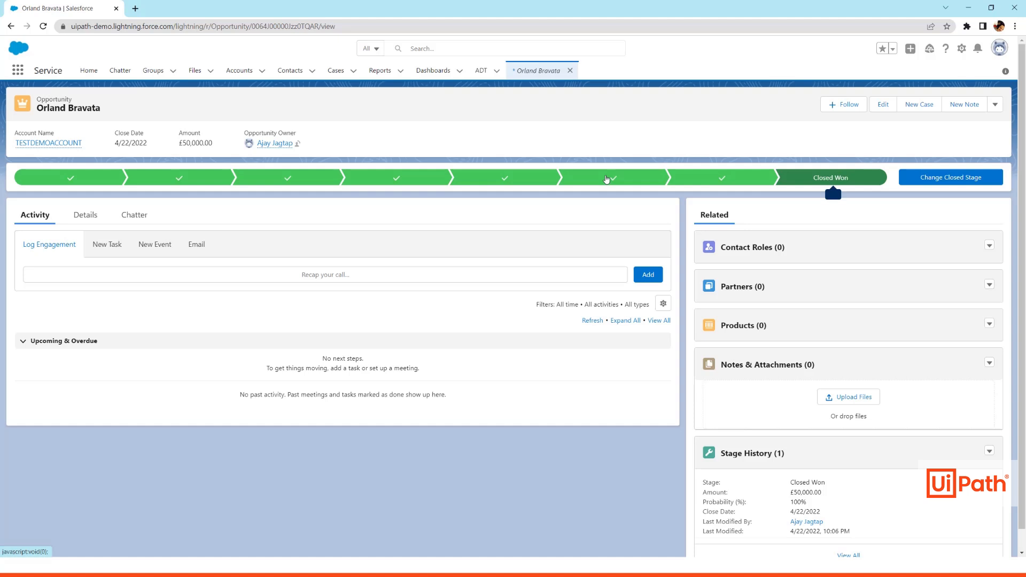
{"action": "mouse_move", "coordinate": [605, 178]}
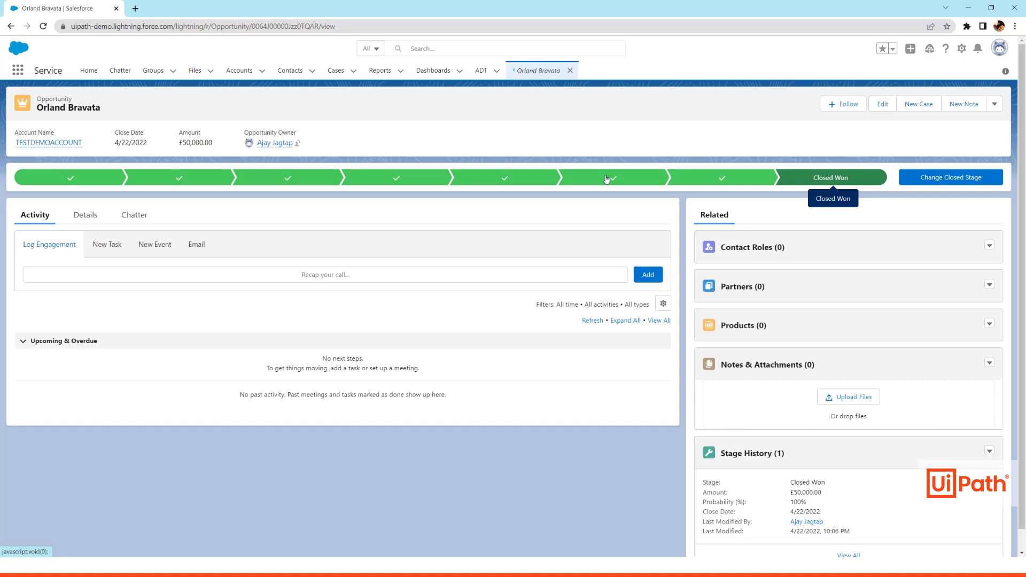
Log out of Salesforce from the user profile menu.
{"action": "left_click", "coordinate": [997, 48]}
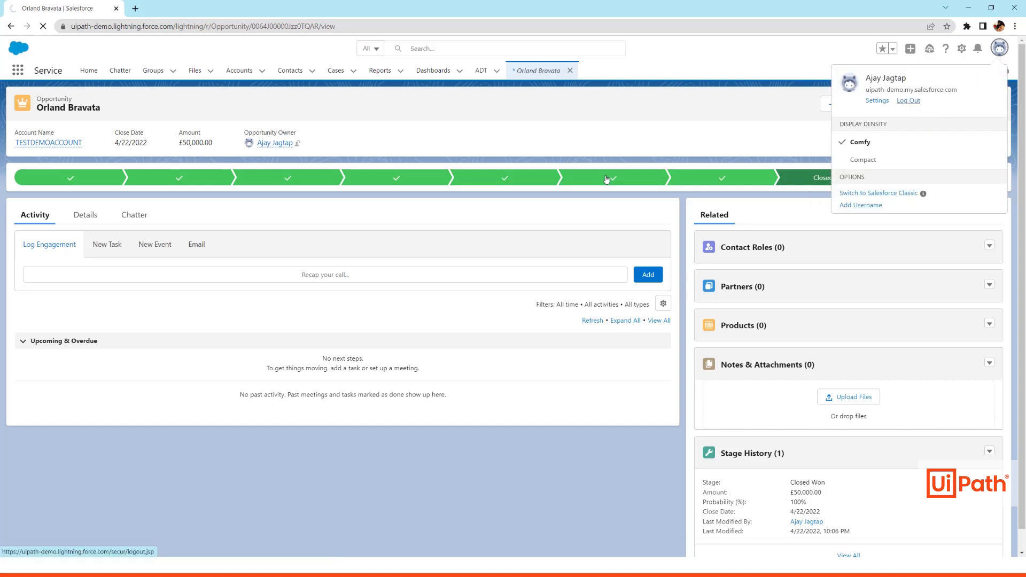
{"action": "left_click", "coordinate": [907, 100]}
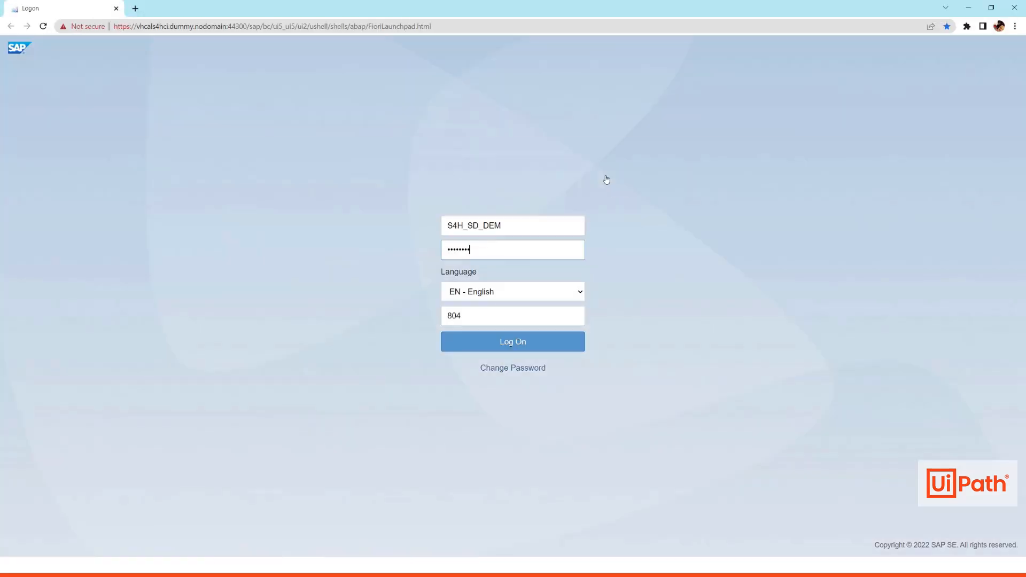
Log on to the Fiori launchpad and search its apps for 'Create Sales Order'.
{"action": "left_click", "coordinate": [512, 341]}
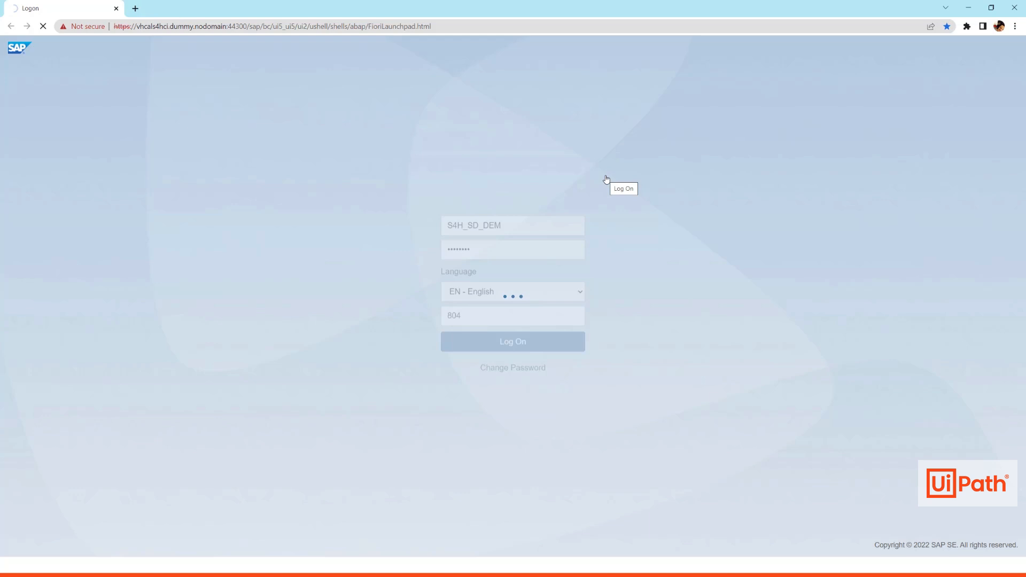
{"action": "left_click", "coordinate": [512, 340]}
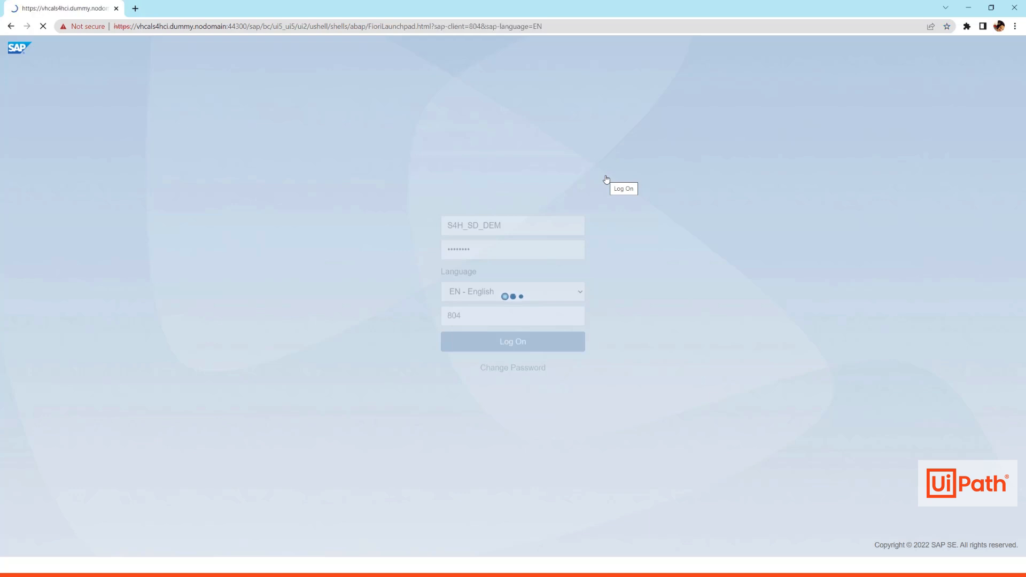
{"action": "left_click", "coordinate": [512, 341]}
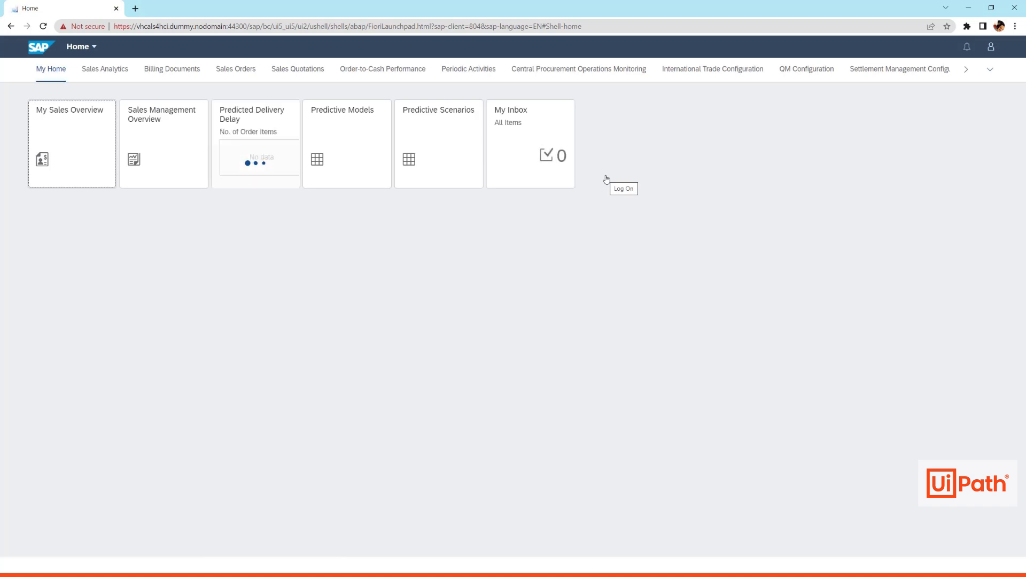
{"action": "left_click", "coordinate": [940, 46]}
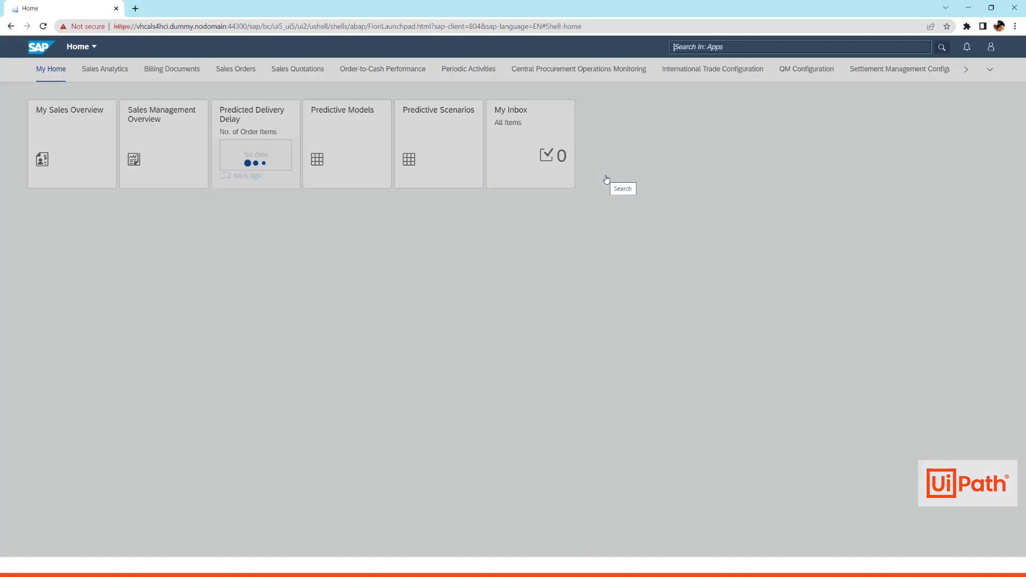
{"action": "type", "text": "Create Sales Order"}
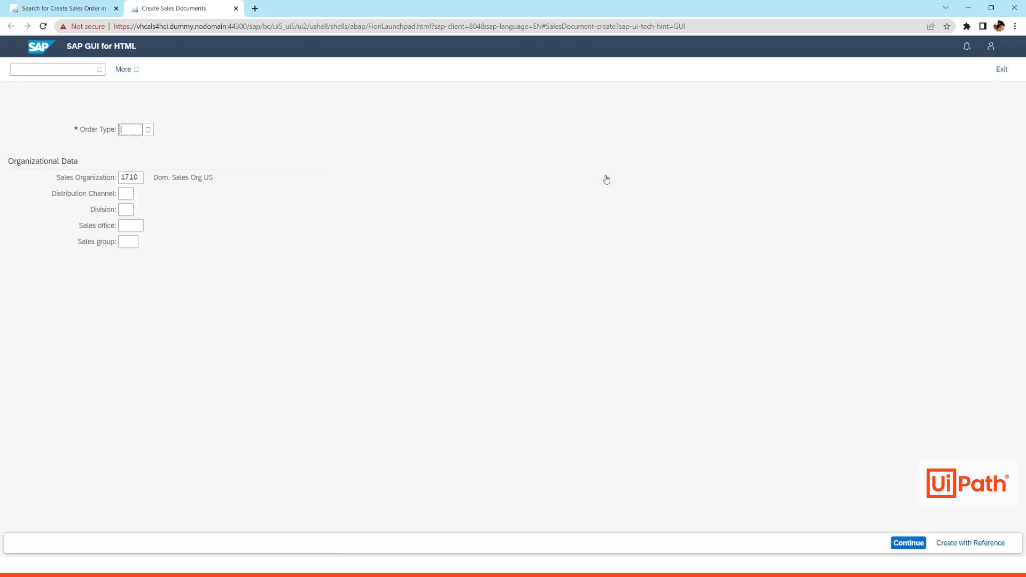
Enter order type OR with sales organization 1710, channel 10, division 00 and continue to the overview.
{"action": "type", "text": "OR"}
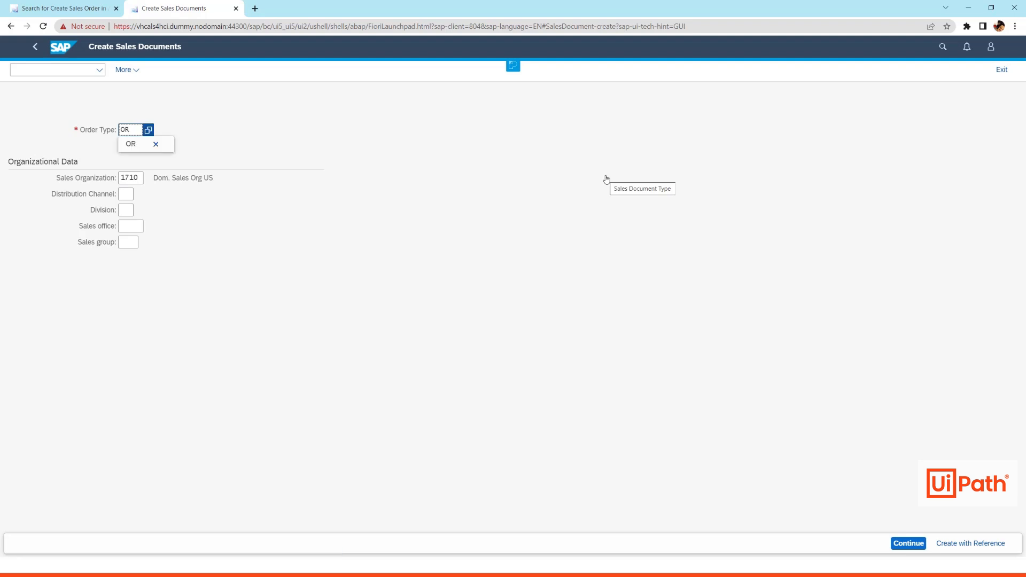
{"action": "left_click", "coordinate": [129, 178]}
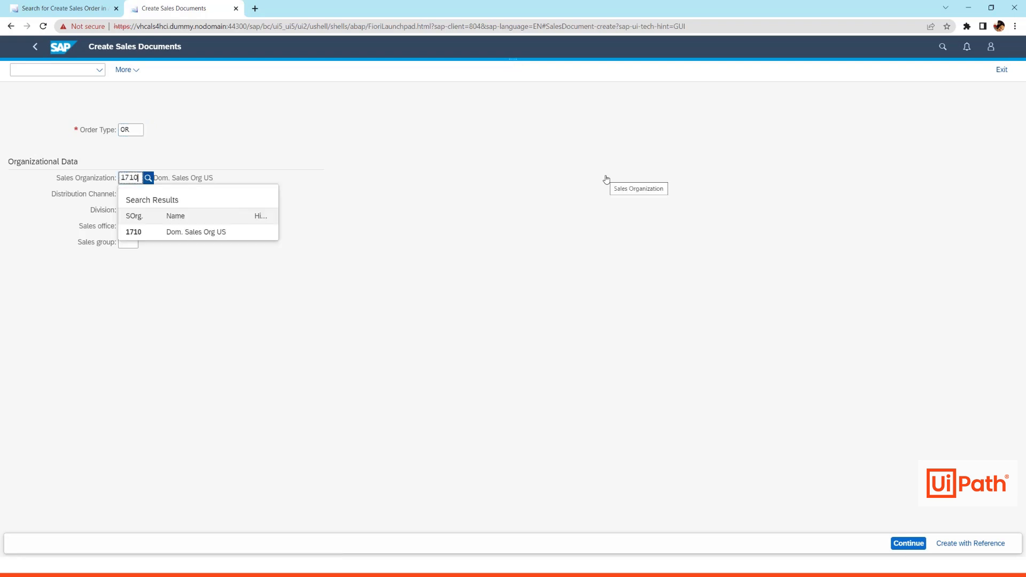
{"action": "type", "text": "10"}
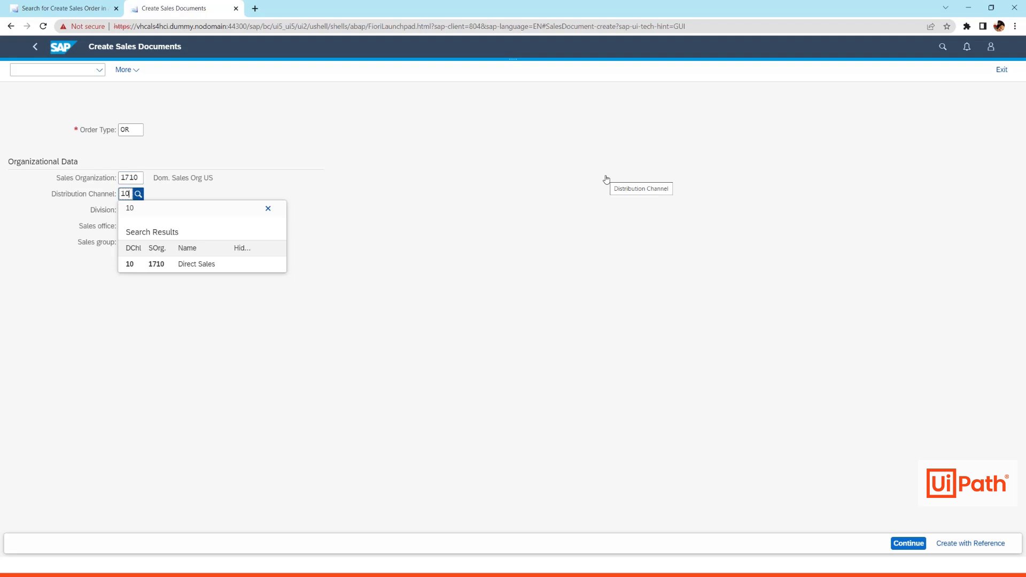
{"action": "left_click", "coordinate": [138, 211]}
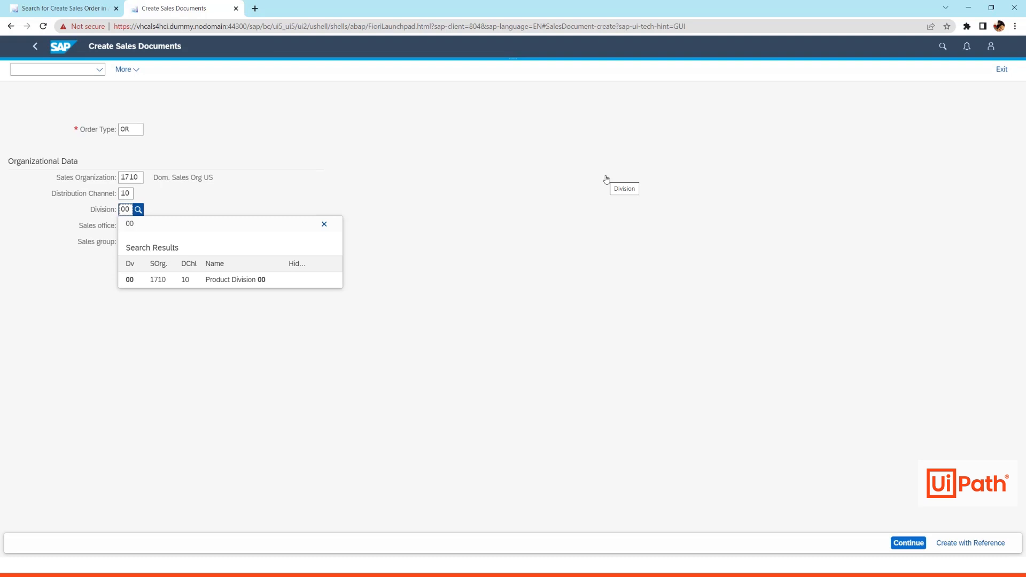
{"action": "left_click", "coordinate": [907, 543]}
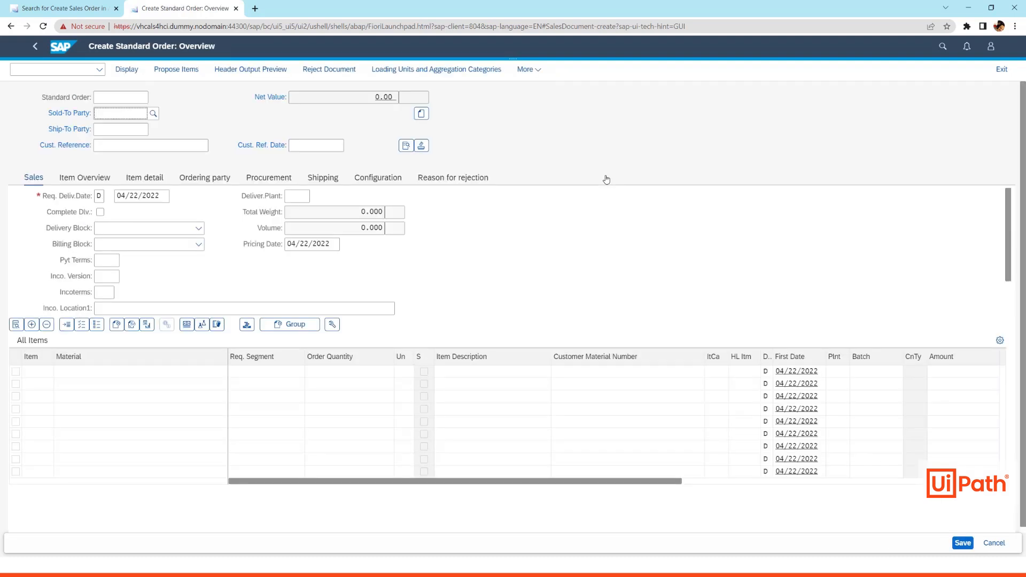
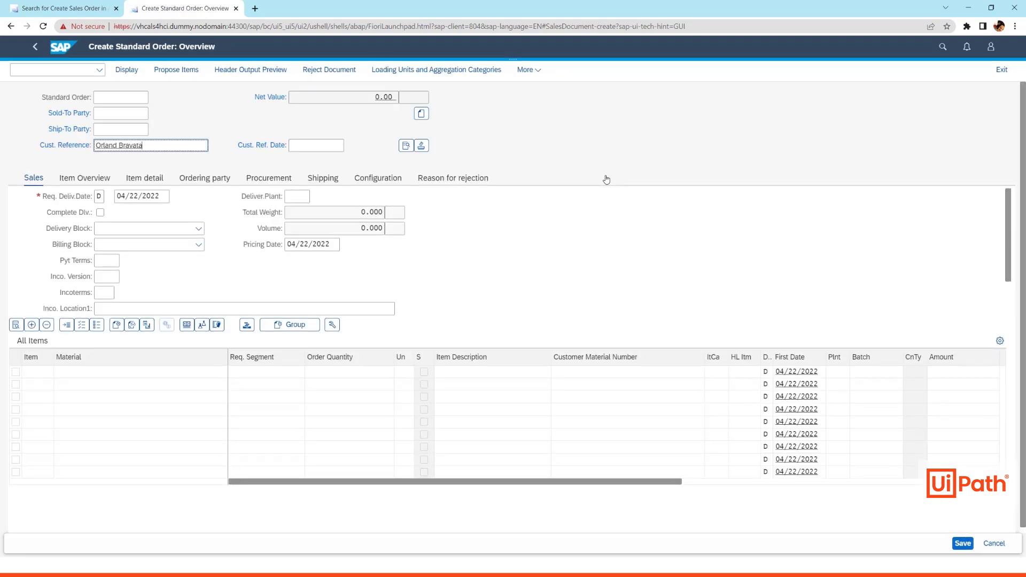
{"action": "left_click", "coordinate": [316, 144]}
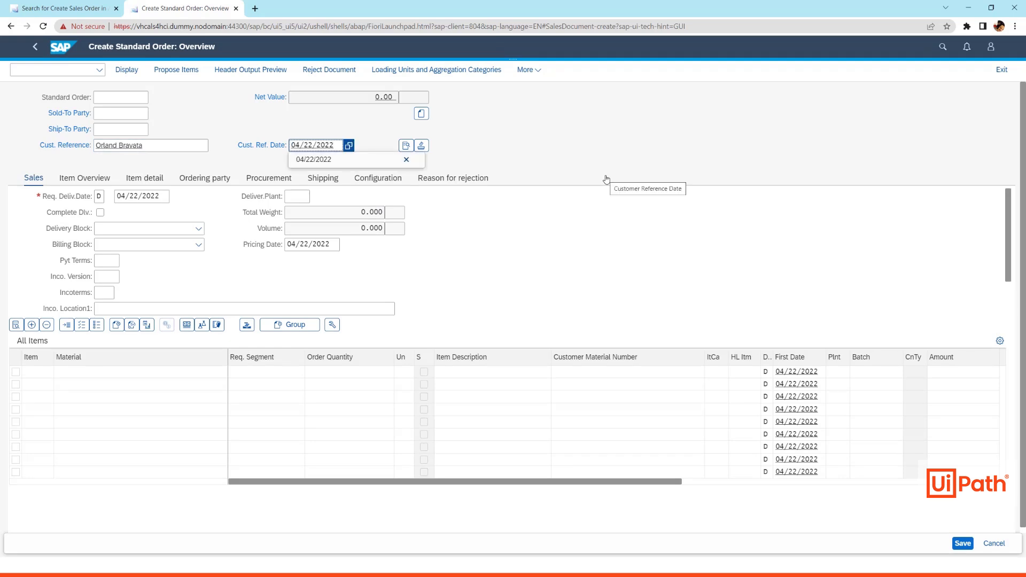
{"action": "type", "text": "17100100"}
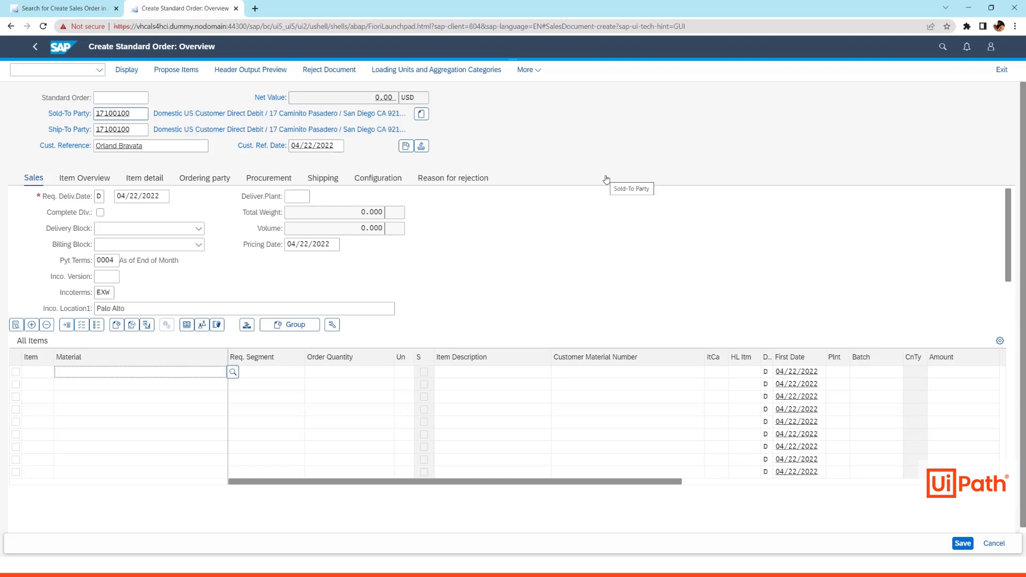
Add one unit of material TG11 as the order item and save the standard order.
{"action": "left_click", "coordinate": [144, 177]}
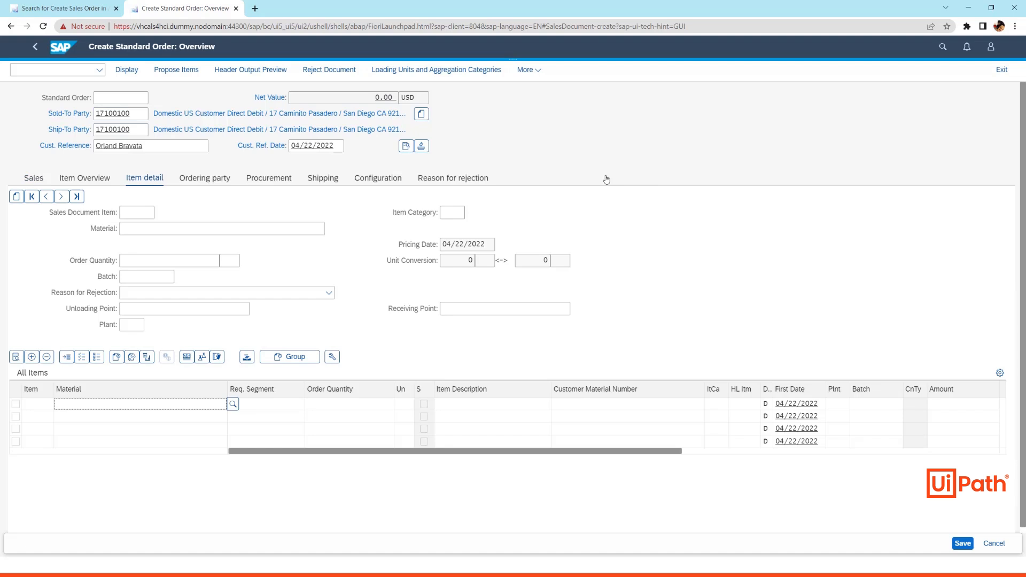
{"action": "type", "text": "TG1"}
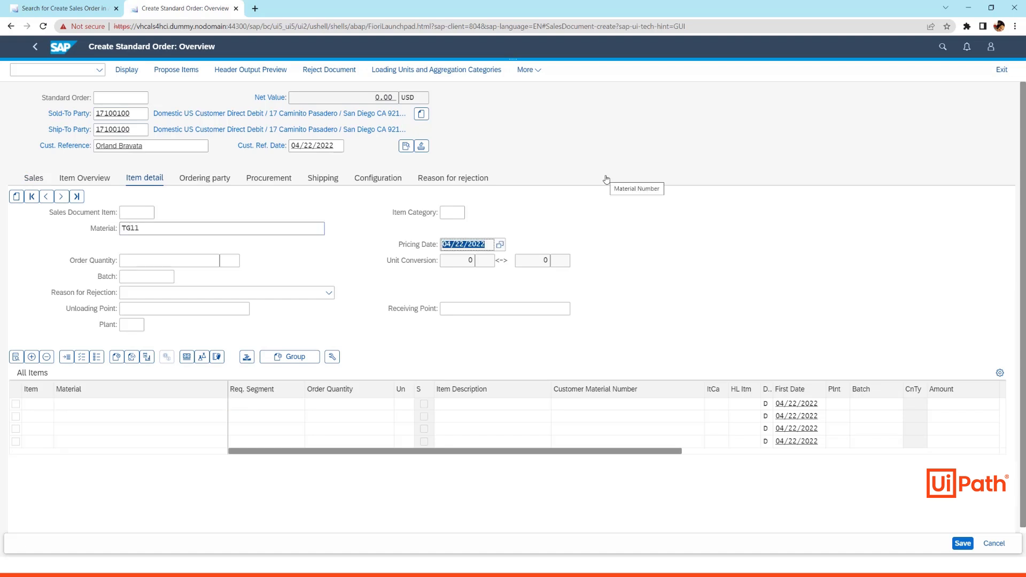
{"action": "type", "text": "1"}
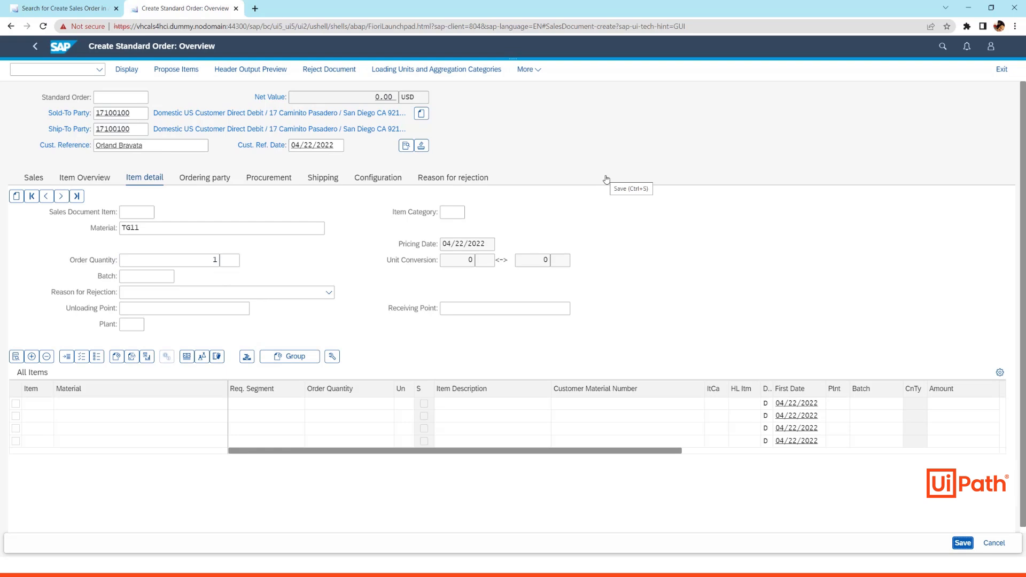
{"action": "left_click", "coordinate": [962, 543]}
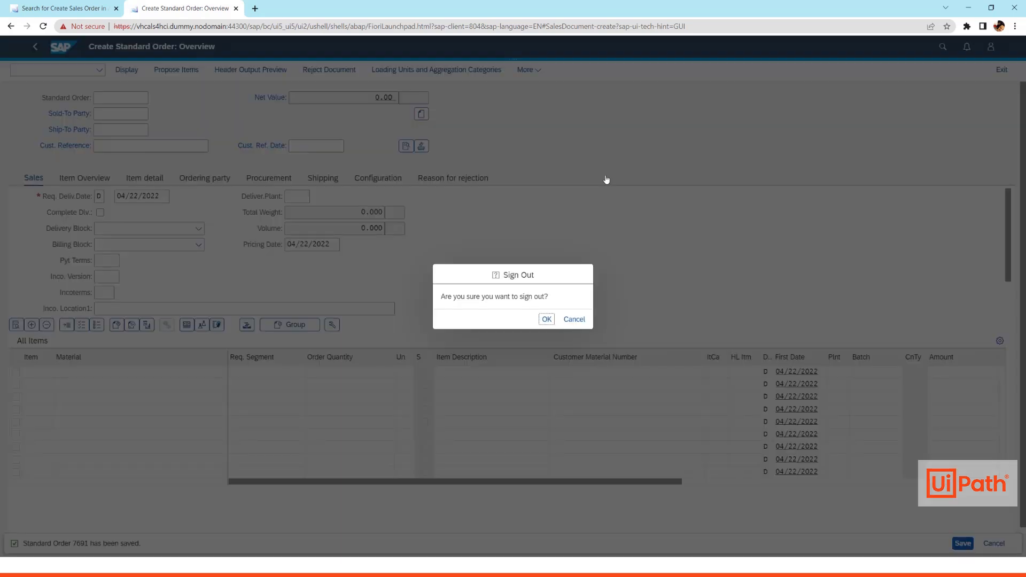
Confirm signing out of the Fiori session.
{"action": "left_click", "coordinate": [546, 318]}
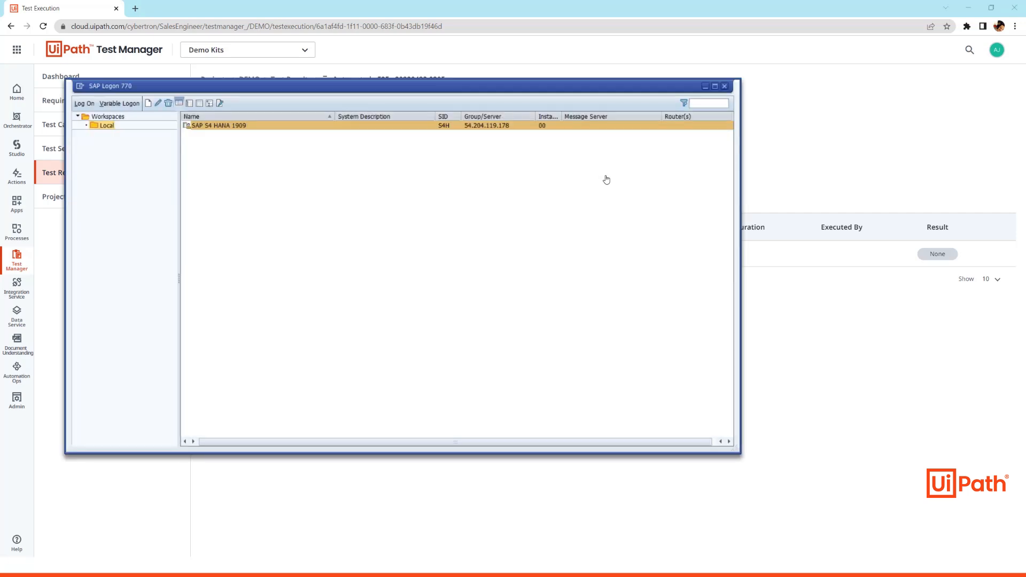
Log on to SAP S4 HANA 1909, create the outbound delivery from the sales order in VL01N and save it.
{"action": "double_click", "coordinate": [216, 125]}
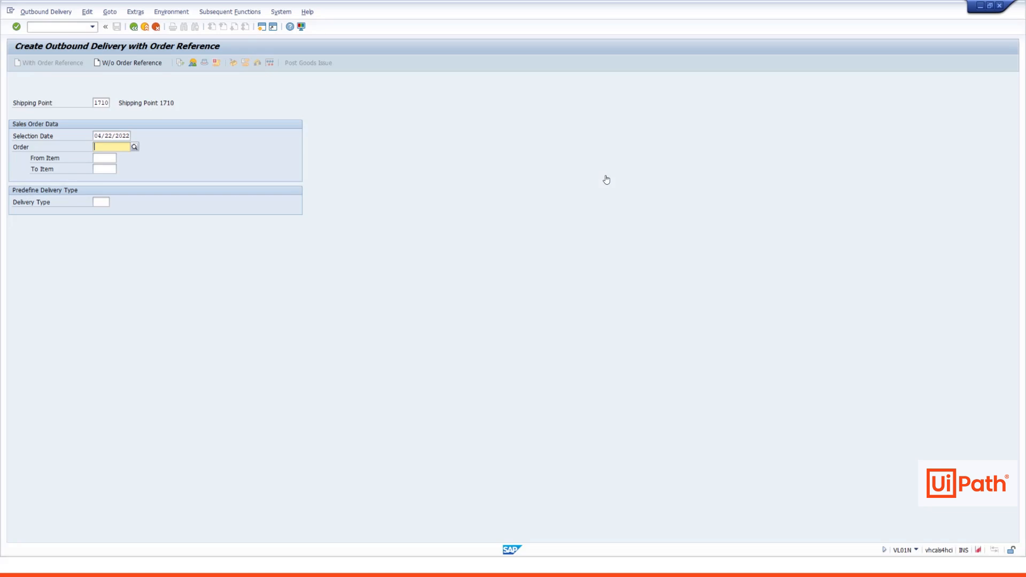
{"action": "left_click", "coordinate": [111, 136]}
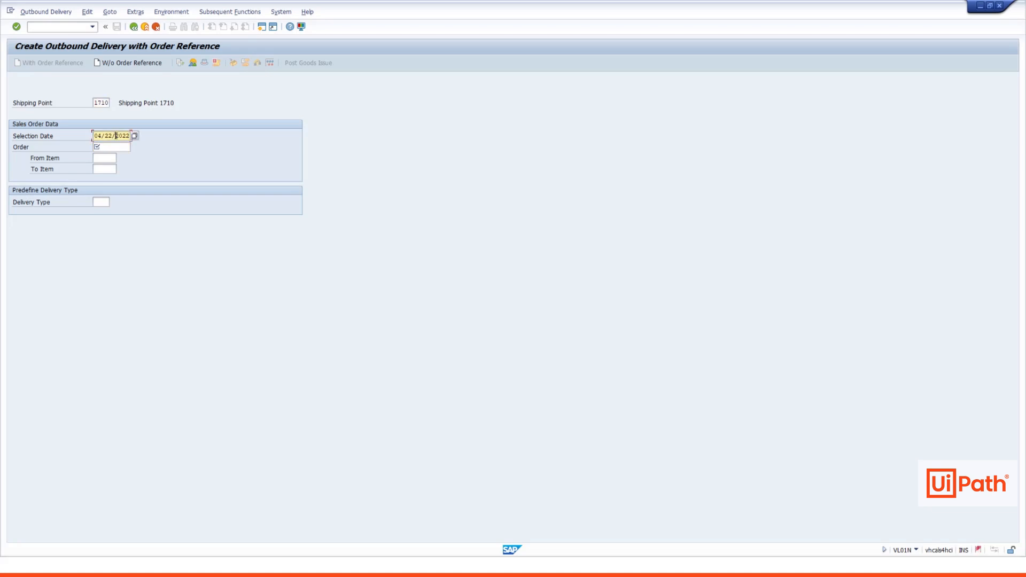
{"action": "left_click", "coordinate": [112, 146]}
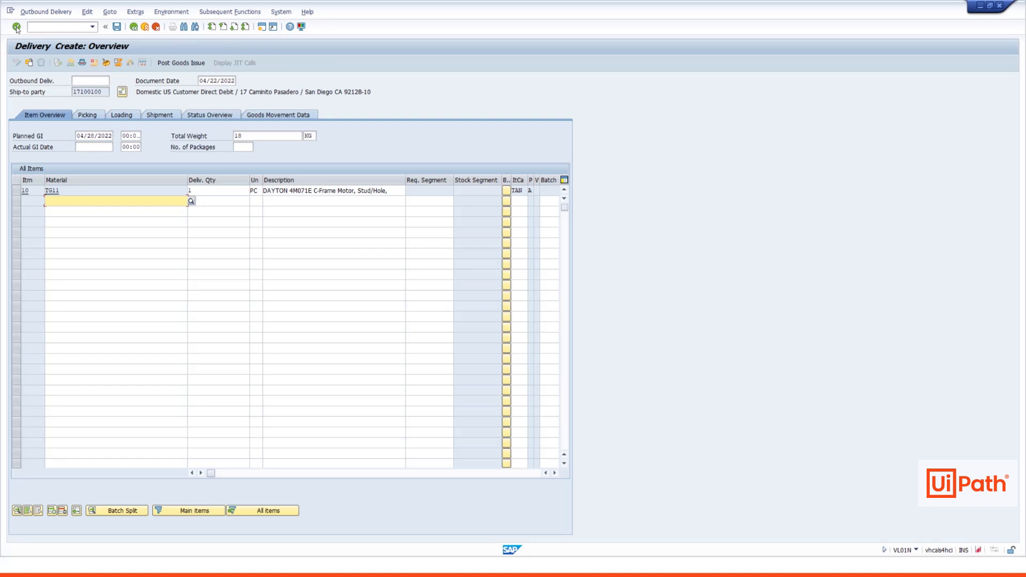
{"action": "left_click", "coordinate": [115, 26]}
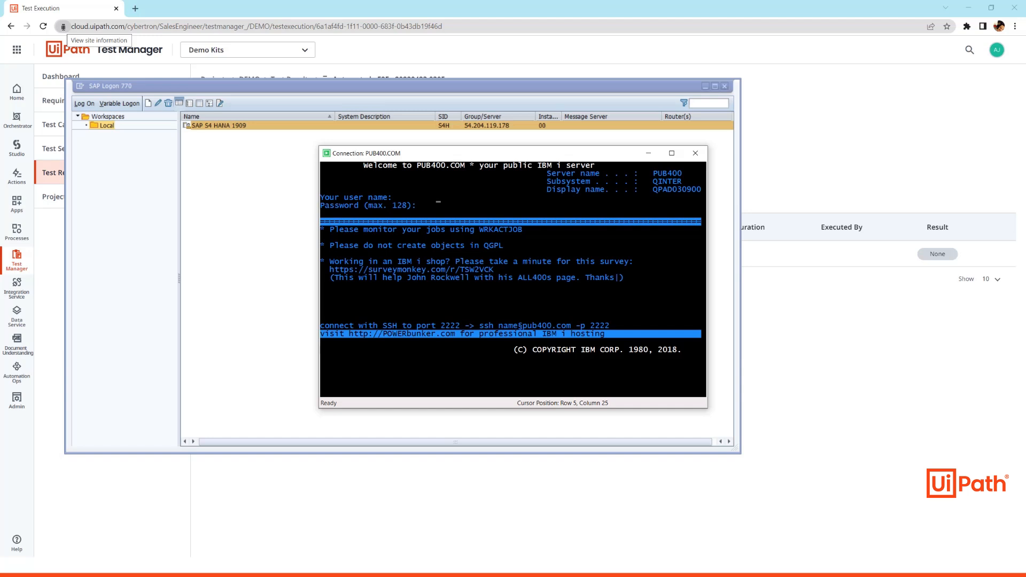
Sign on as ITSMEAJAY, choose option 1=Create and name the file HWORLD3.
{"action": "type", "text": "ITSMEAJAY"}
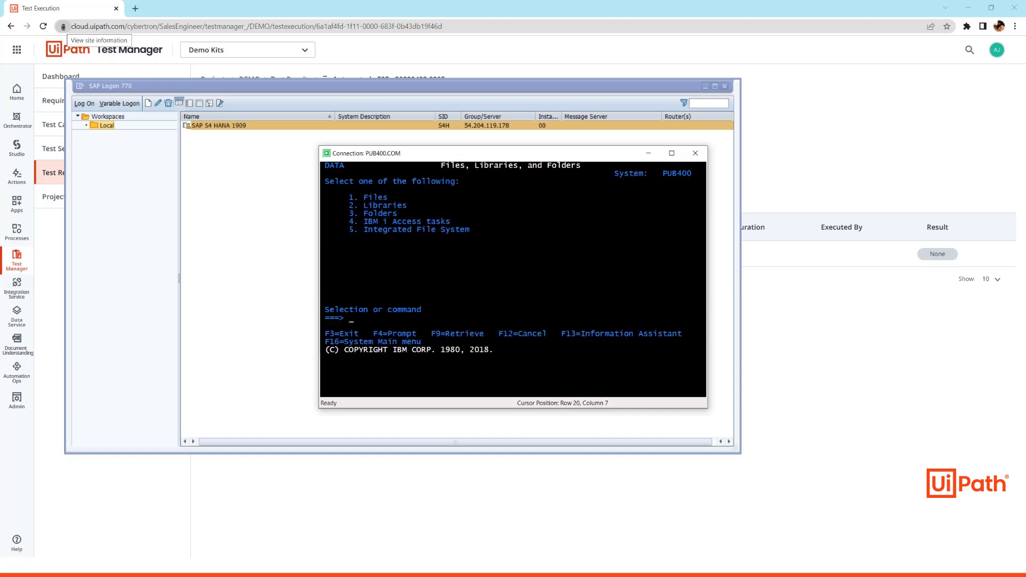
{"action": "type", "text": "1"}
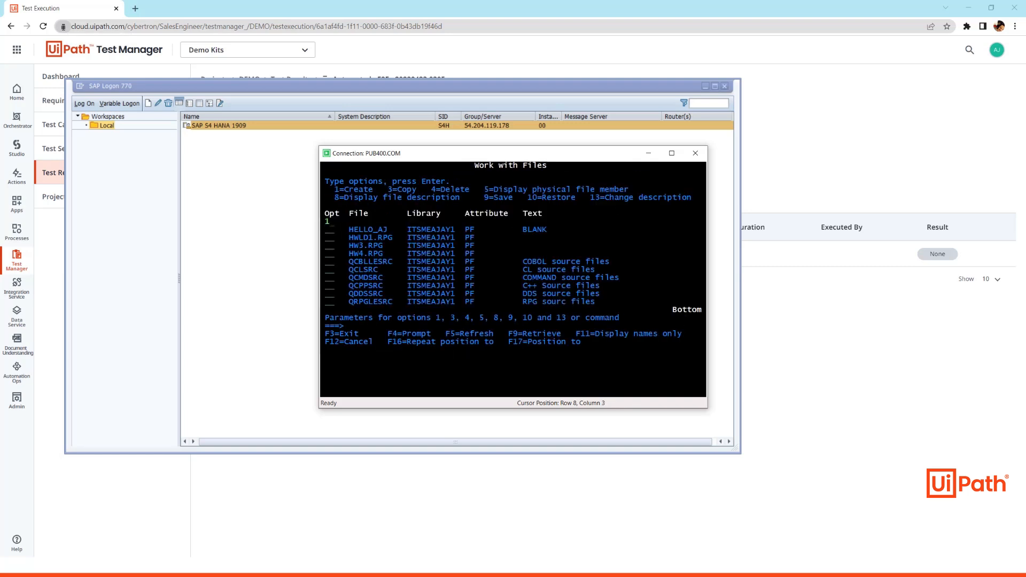
{"action": "type", "text": "HWORLD3"}
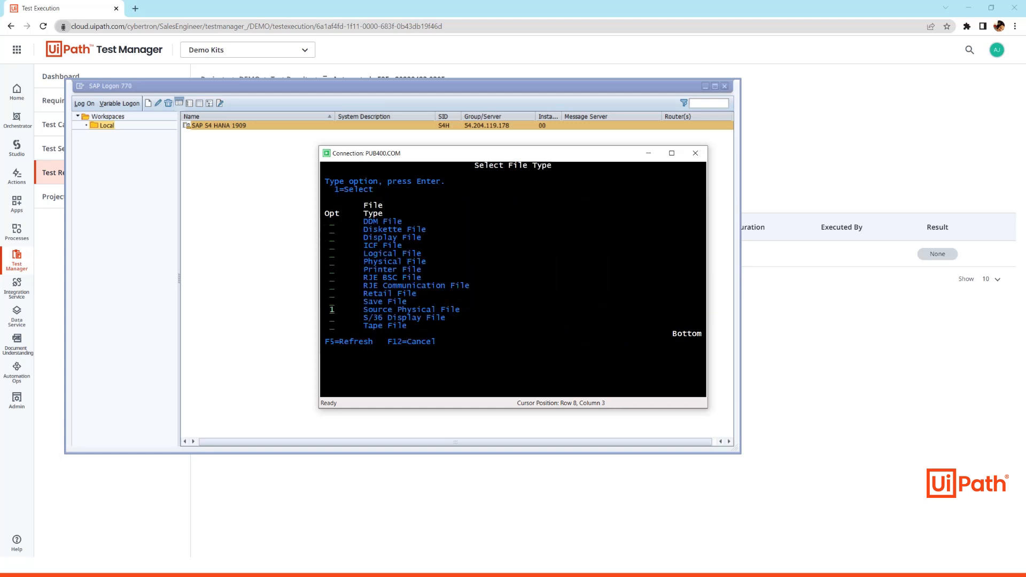
Select Source Physical File, set record length 112 and submit the new file.
{"action": "key", "text": "enter"}
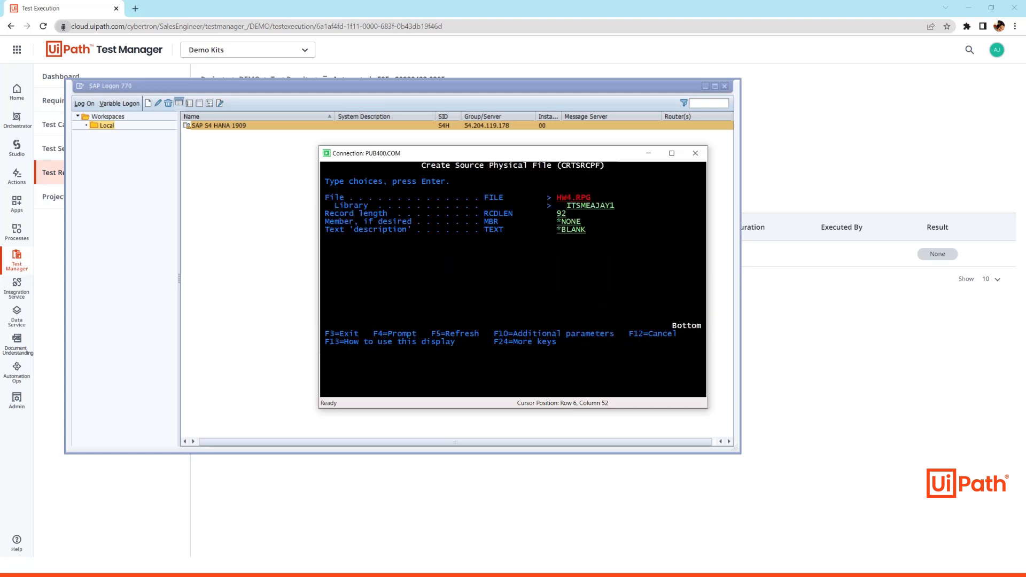
{"action": "type", "text": "112"}
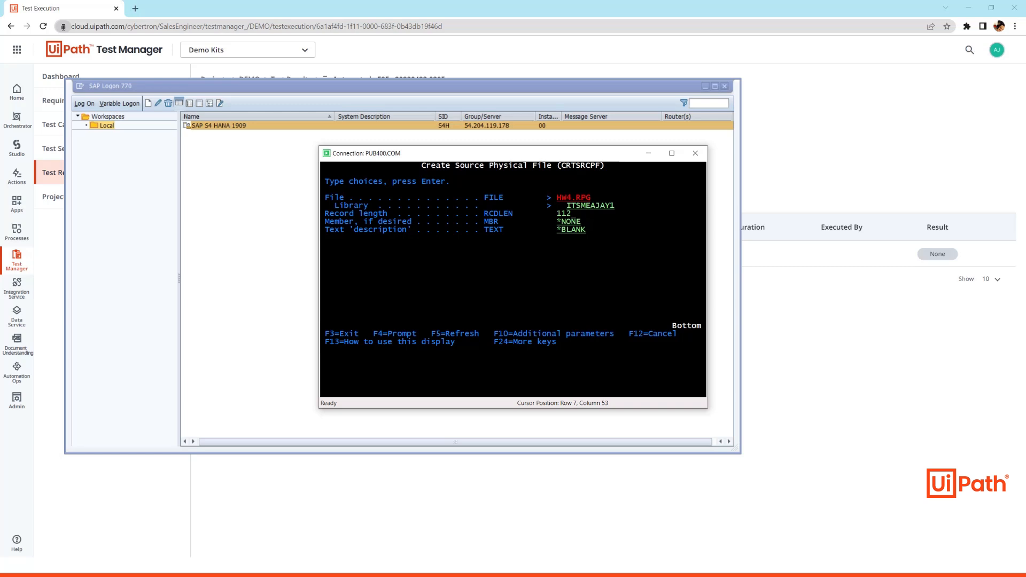
{"action": "key", "text": "Enter"}
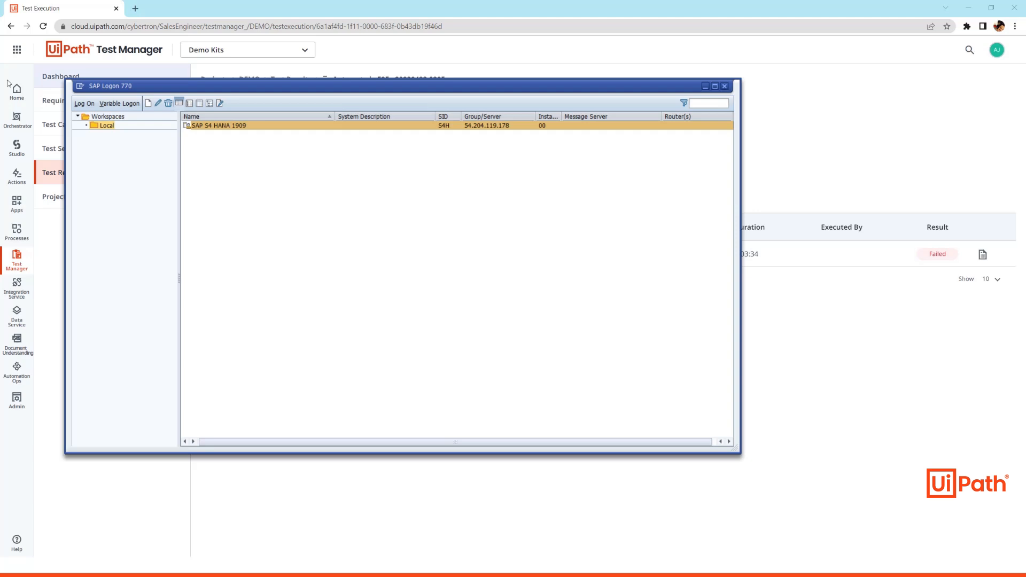
Close SAP Logon and open the failed DEMO:23 result for the E2E Automation test case.
{"action": "left_click", "coordinate": [723, 86]}
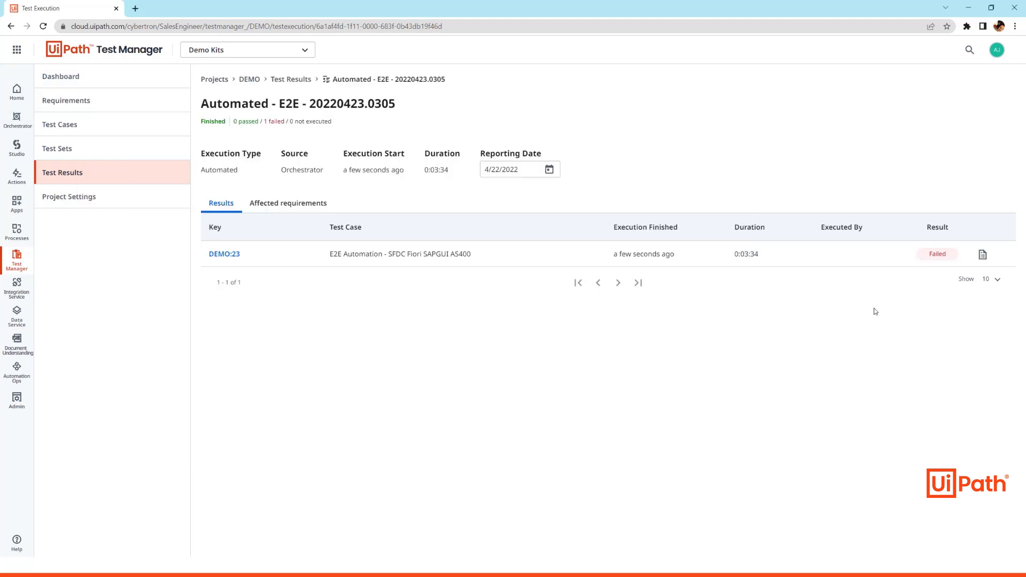
{"action": "mouse_move", "coordinate": [961, 252]}
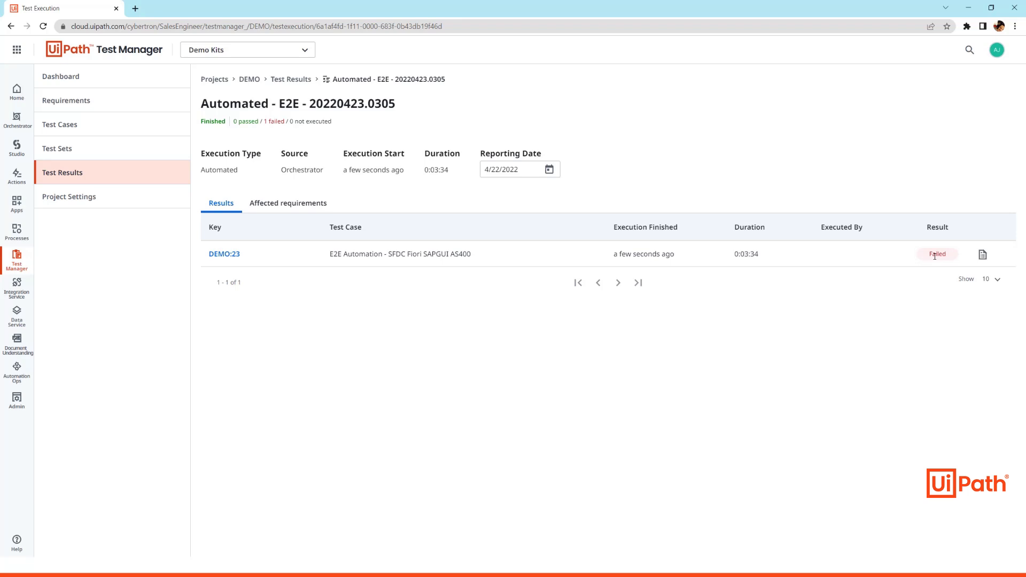
{"action": "left_click", "coordinate": [223, 254]}
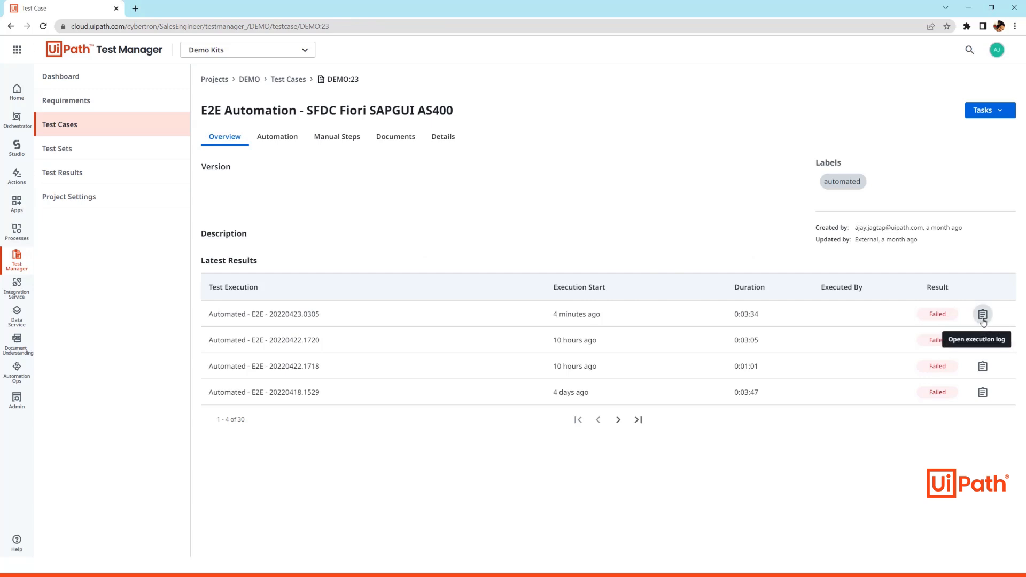
View the latest run's execution log with its three passed and two failed assertions.
{"action": "left_click", "coordinate": [982, 314]}
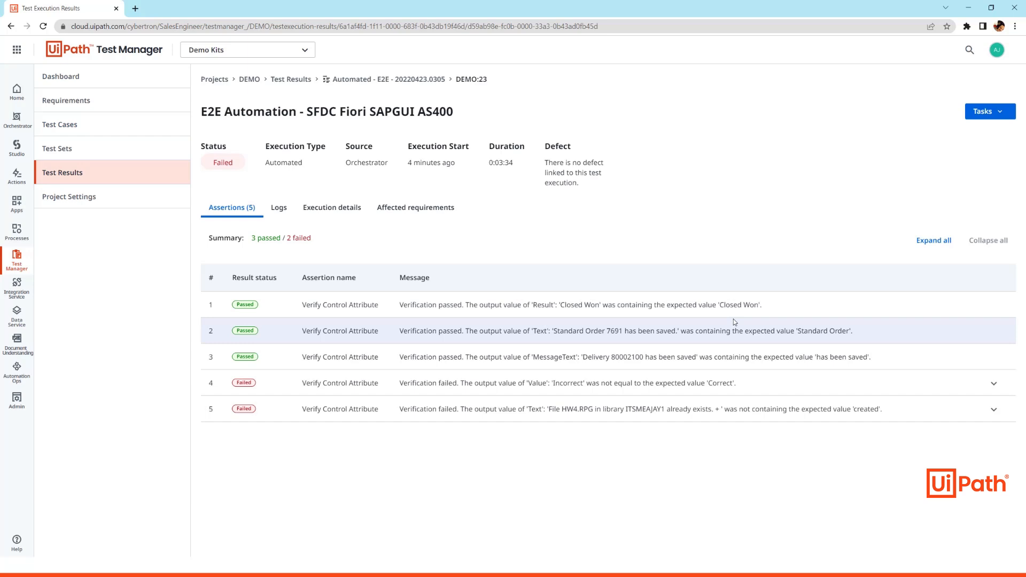
{"action": "mouse_move", "coordinate": [722, 323]}
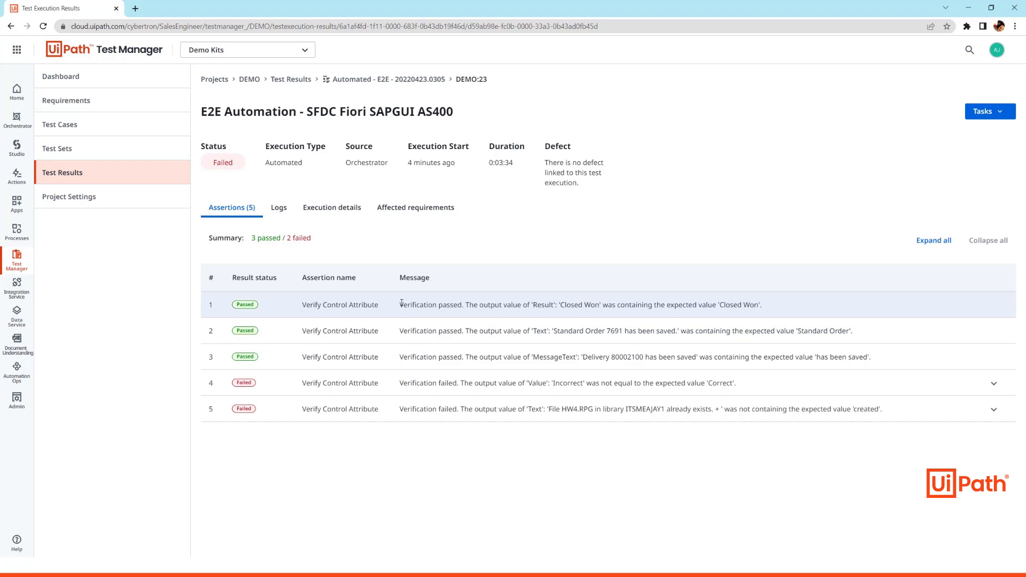
{"action": "mouse_move", "coordinate": [399, 305]}
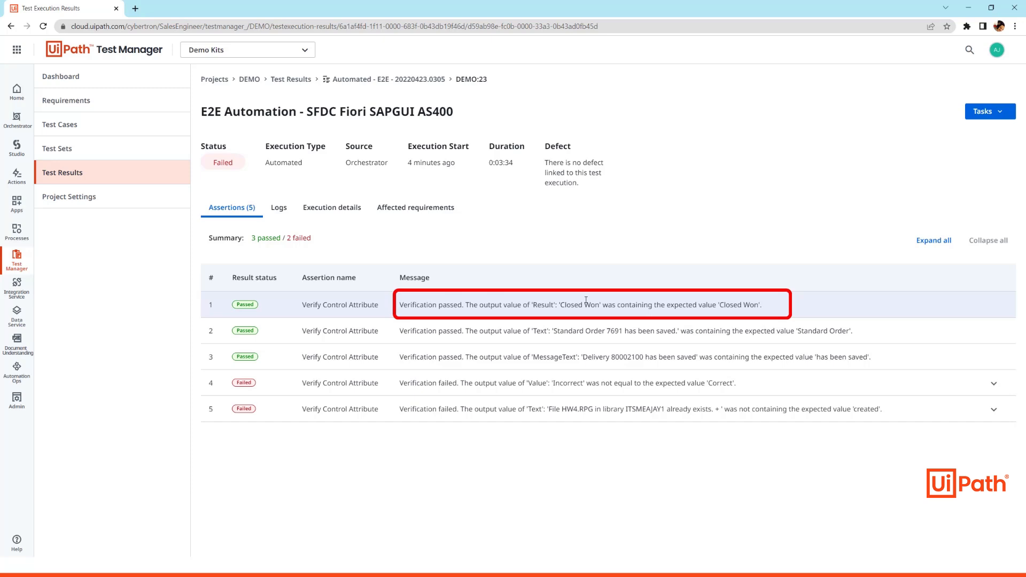
{"action": "mouse_move", "coordinate": [630, 314]}
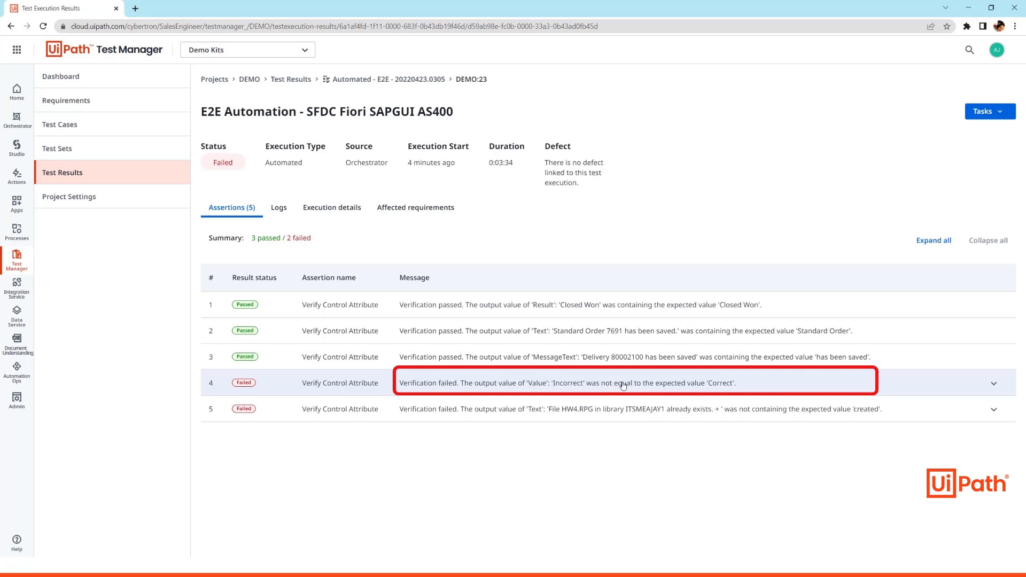
{"action": "mouse_move", "coordinate": [781, 384]}
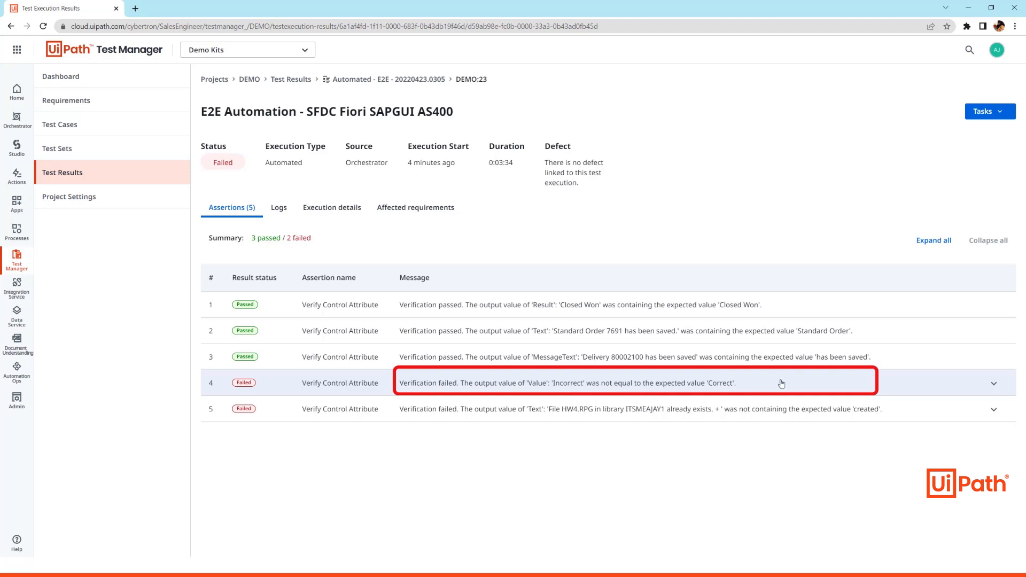
{"action": "mouse_move", "coordinate": [745, 387]}
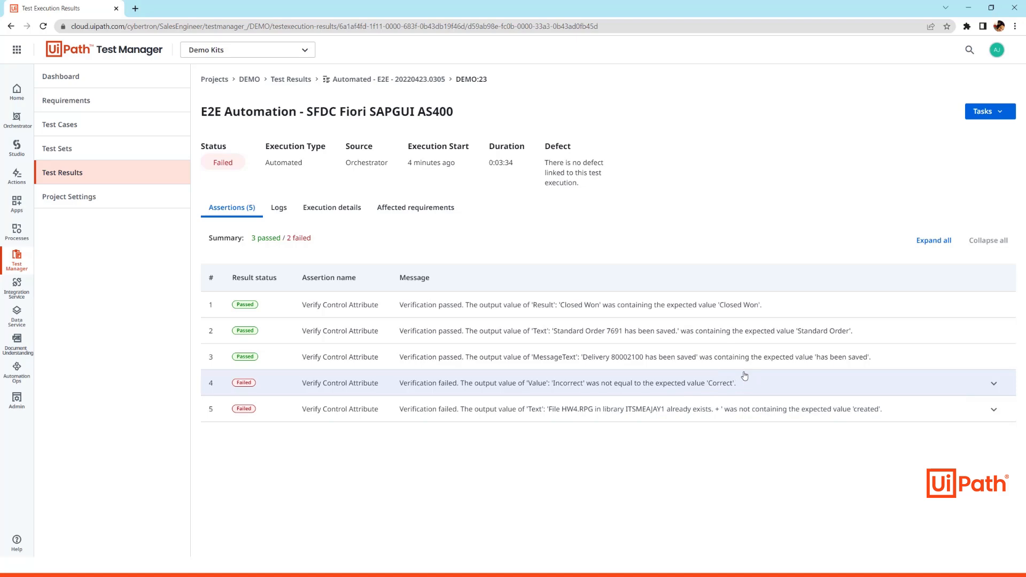
{"action": "mouse_move", "coordinate": [960, 379]}
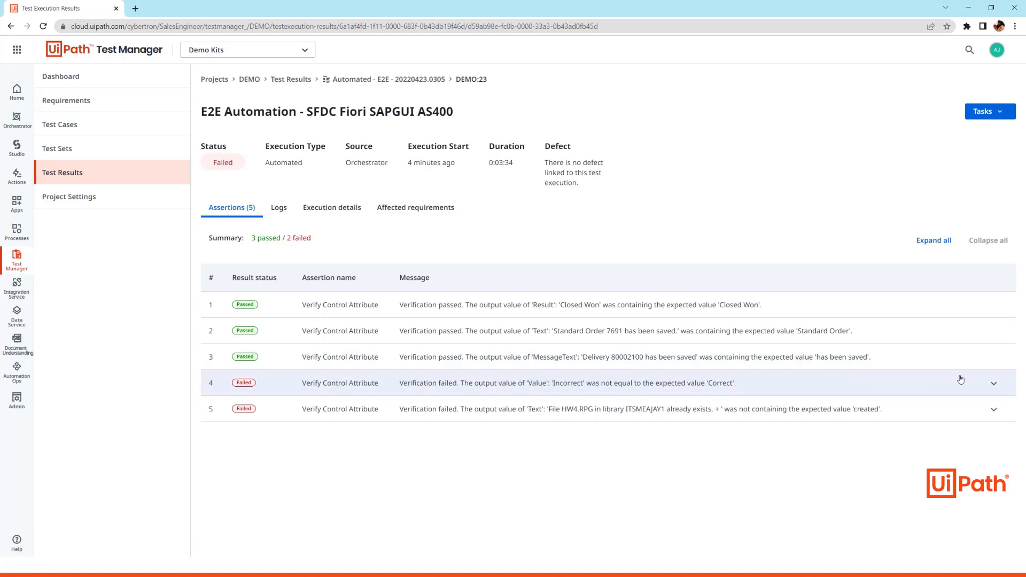
Expand assertion 4 to its Create Billing Document screenshot and bring up the Create Defect option.
{"action": "left_click", "coordinate": [992, 383]}
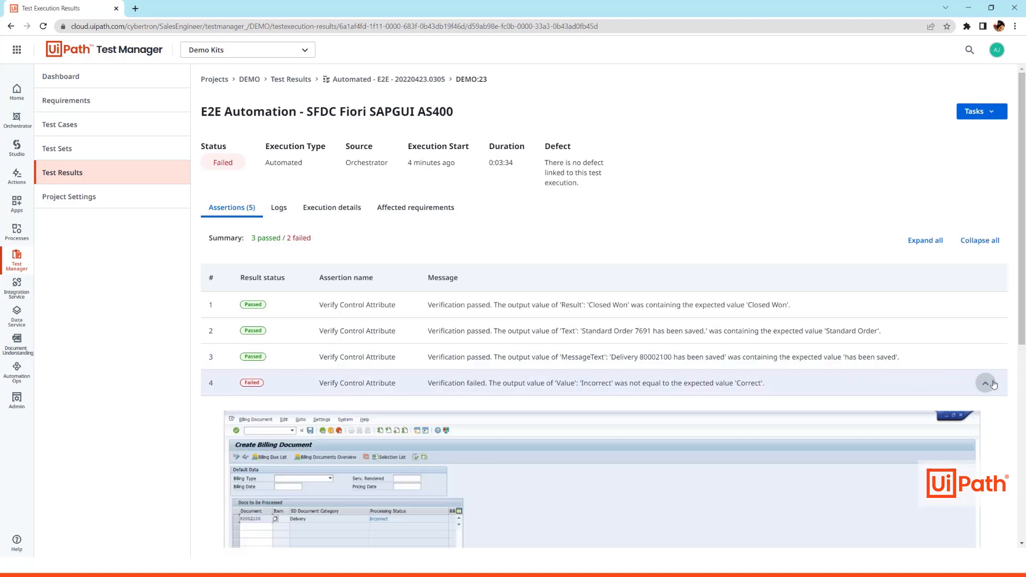
{"action": "scroll", "scroll_direction": "down", "scroll_amount": 3}
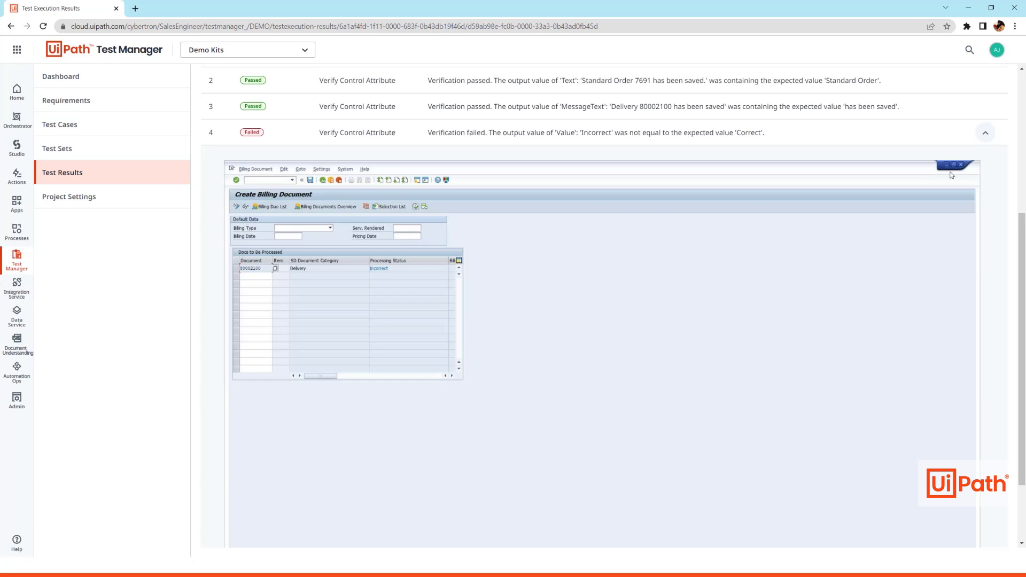
{"action": "scroll", "scroll_direction": "down", "scroll_amount": 3}
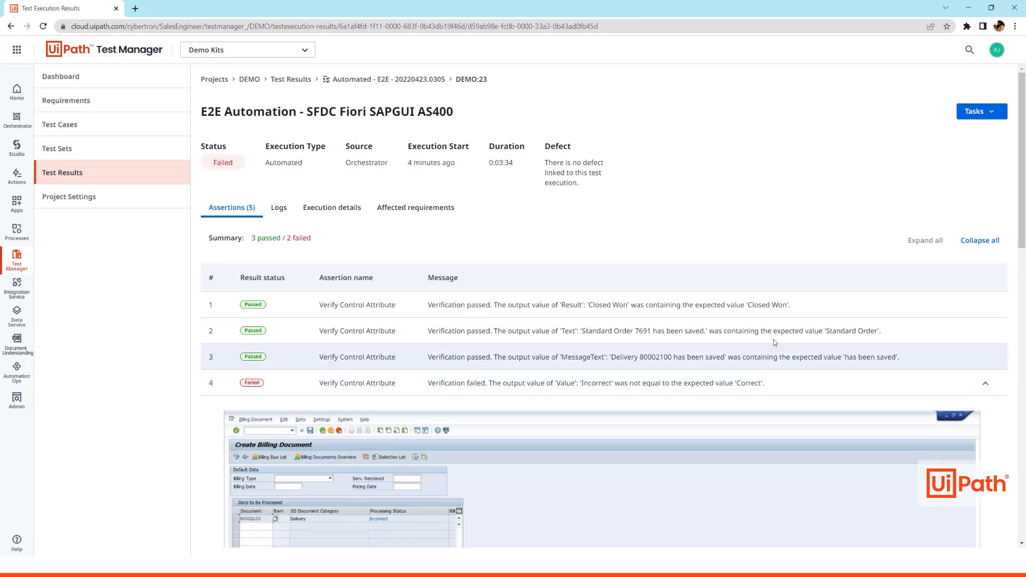
{"action": "mouse_move", "coordinate": [891, 211]}
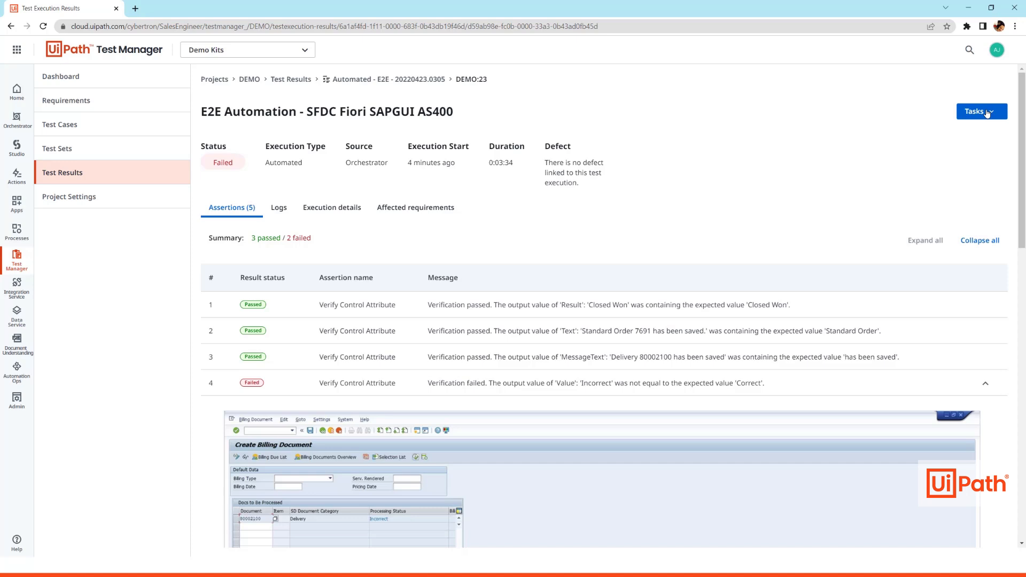
{"action": "left_click", "coordinate": [981, 111]}
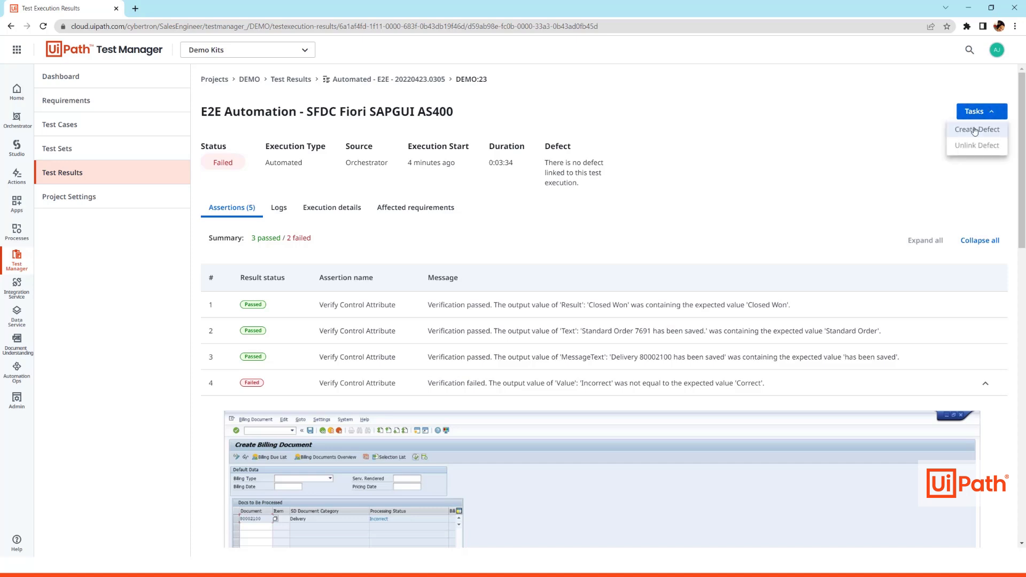